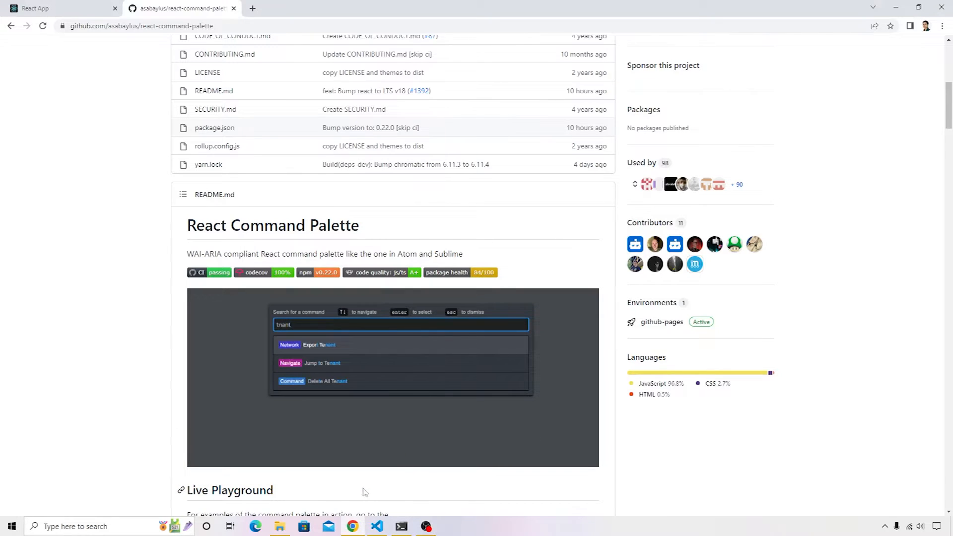
# Open package.json and highlight the React 18.2.0 and react-command-palette dependency versions
pyautogui.click(377, 526)
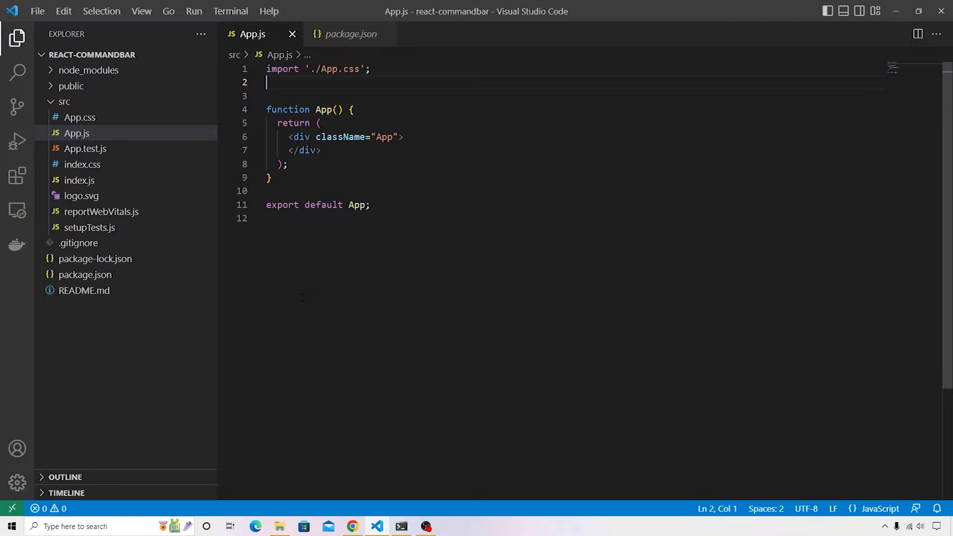
pyautogui.click(85, 274)
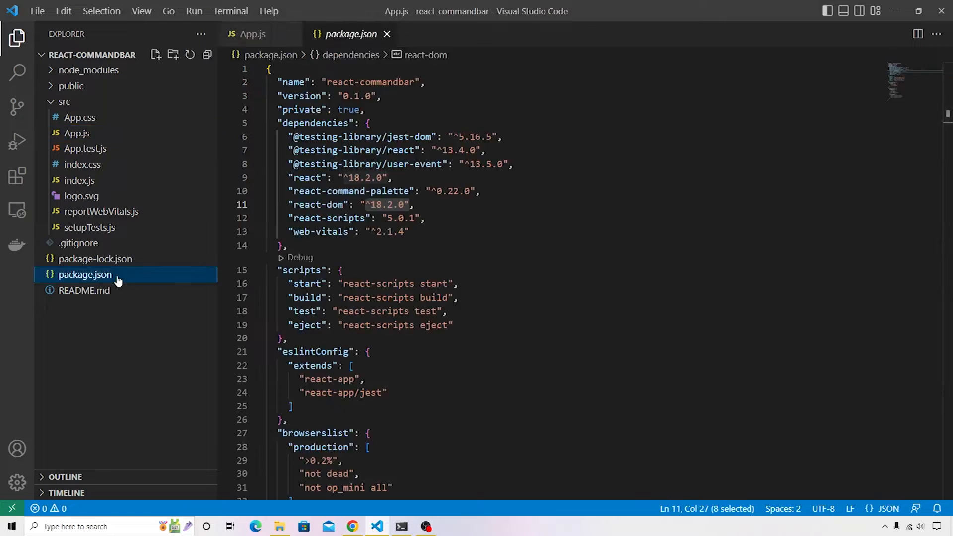
pyautogui.click(422, 217)
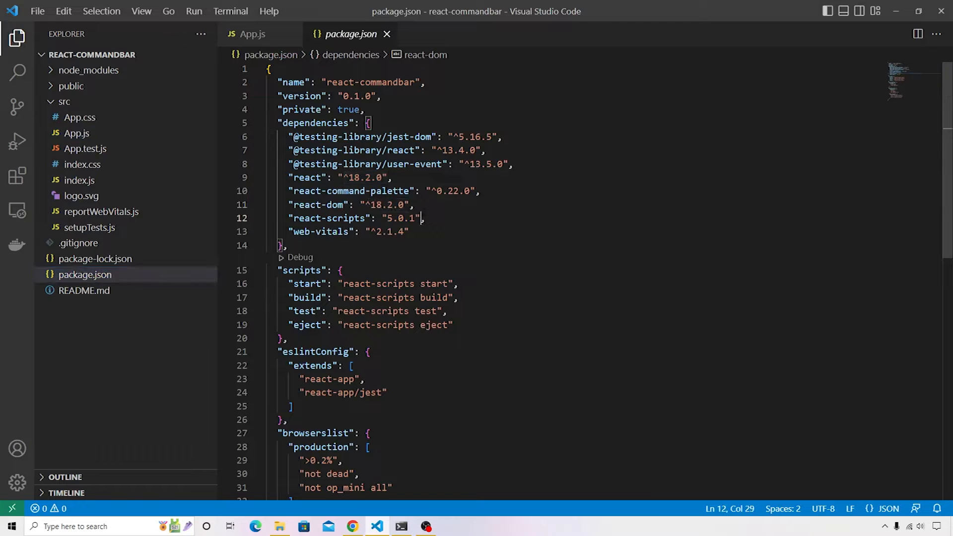
pyautogui.click(419, 217)
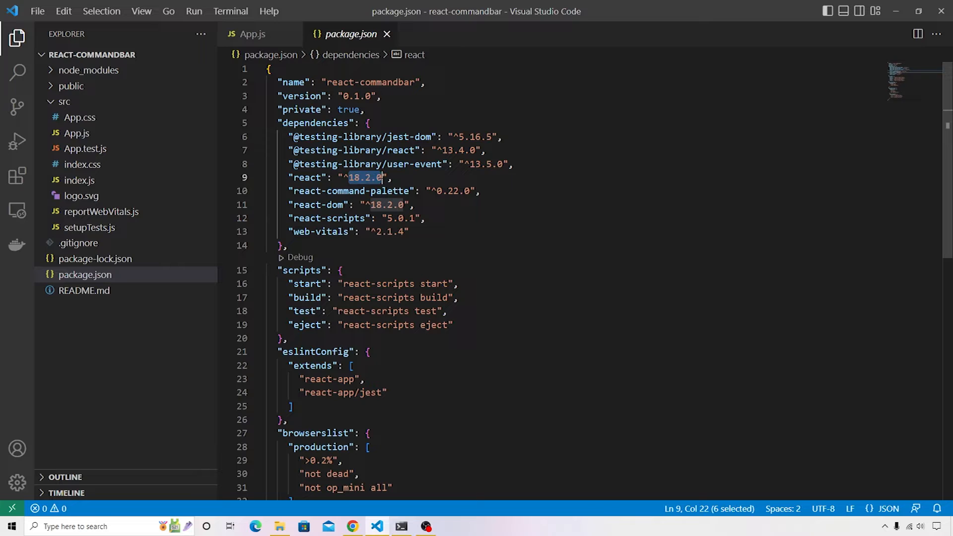
pyautogui.moveTo(307, 177)
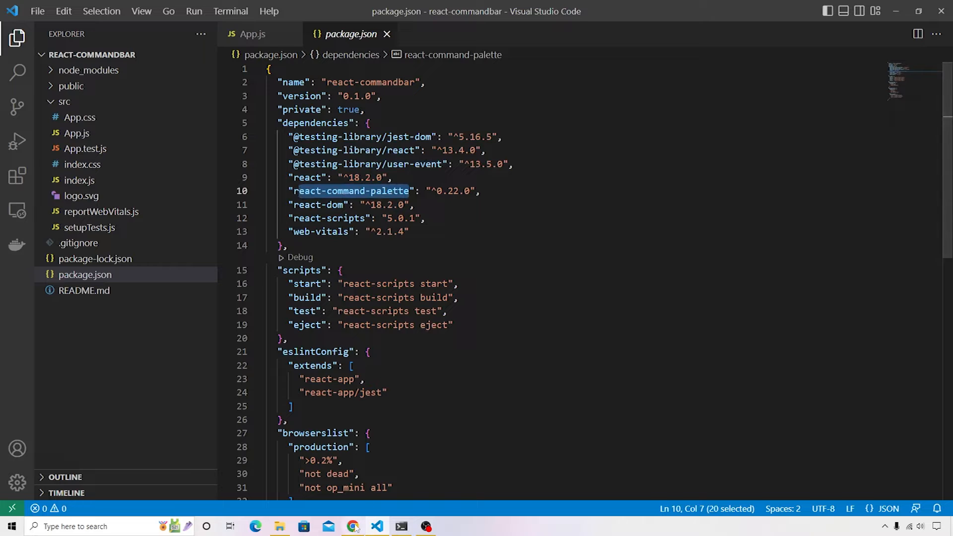
# Scroll the react-command-palette README to Usage, selecting the package name and CommandPalette import
pyautogui.click(352, 526)
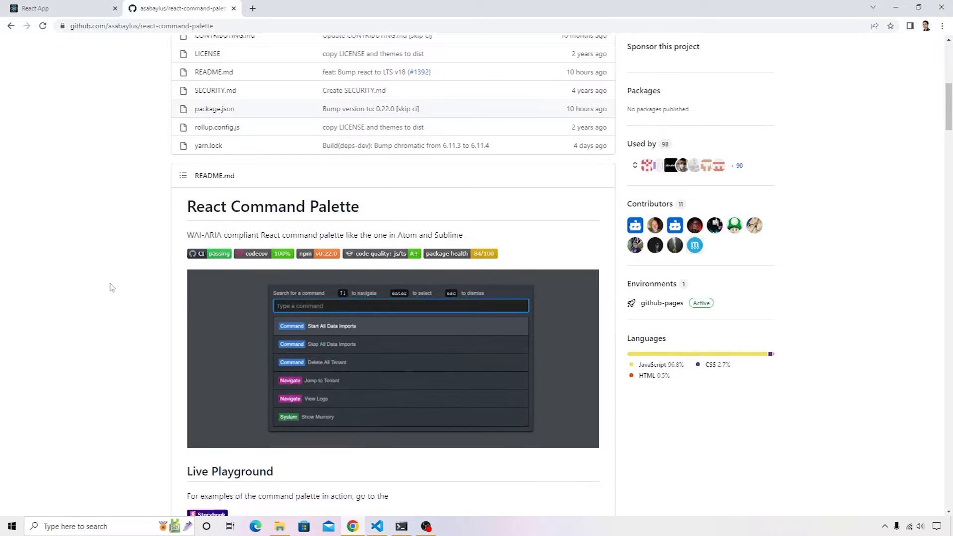
pyautogui.scroll(-3)
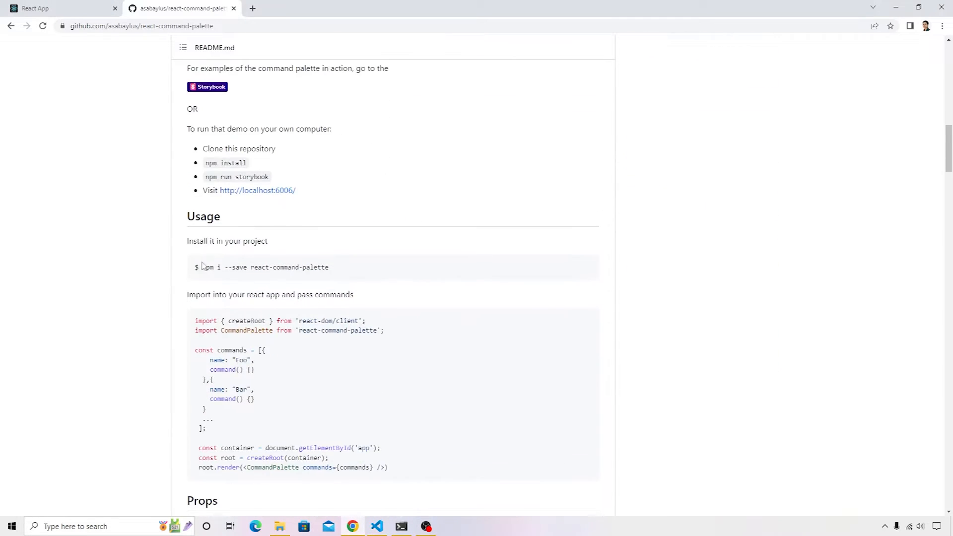
pyautogui.doubleClick(211, 268)
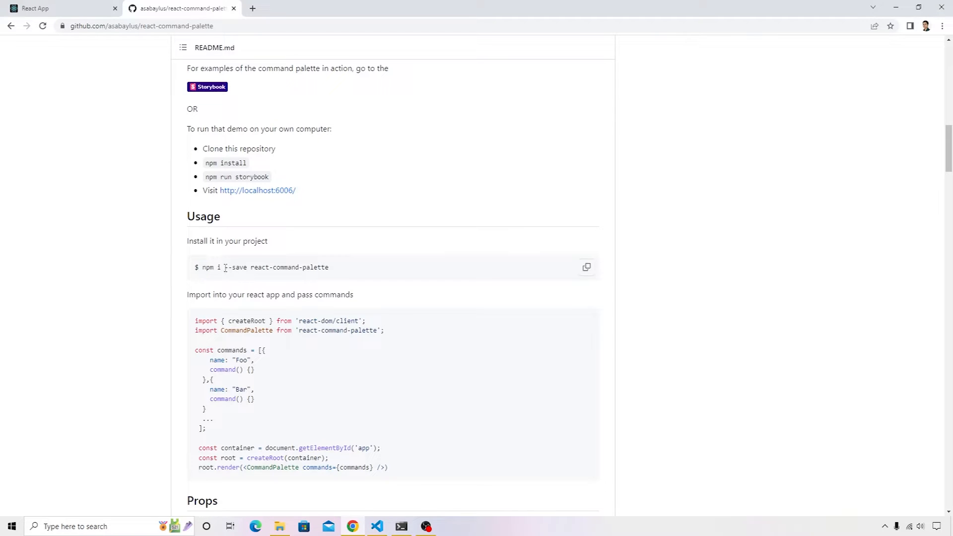
pyautogui.doubleClick(236, 267)
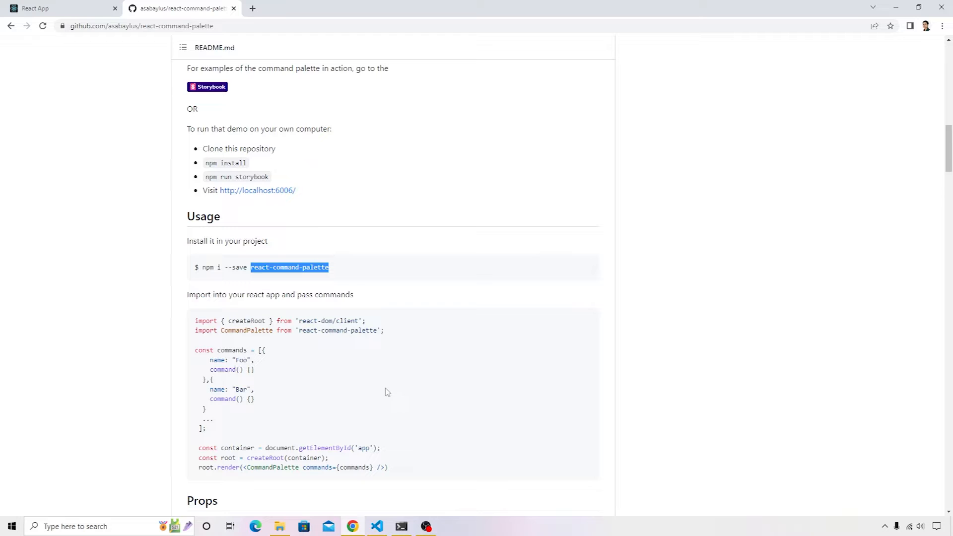
pyautogui.scroll(-3)
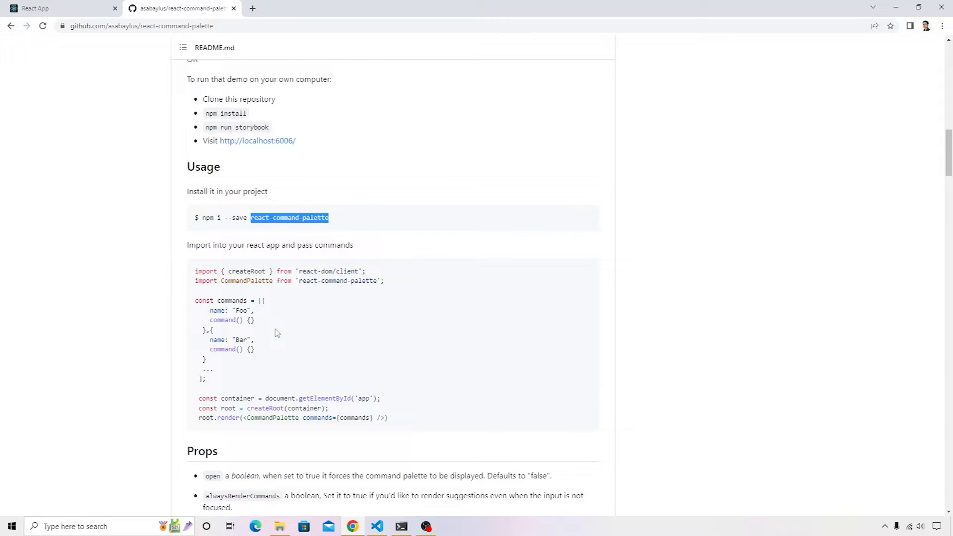
pyautogui.moveTo(203, 292)
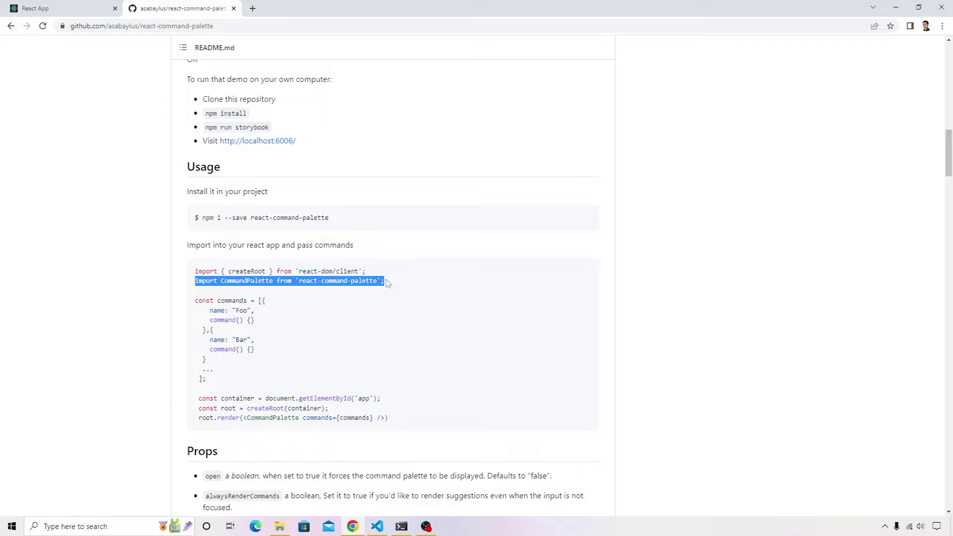
pyautogui.click(377, 526)
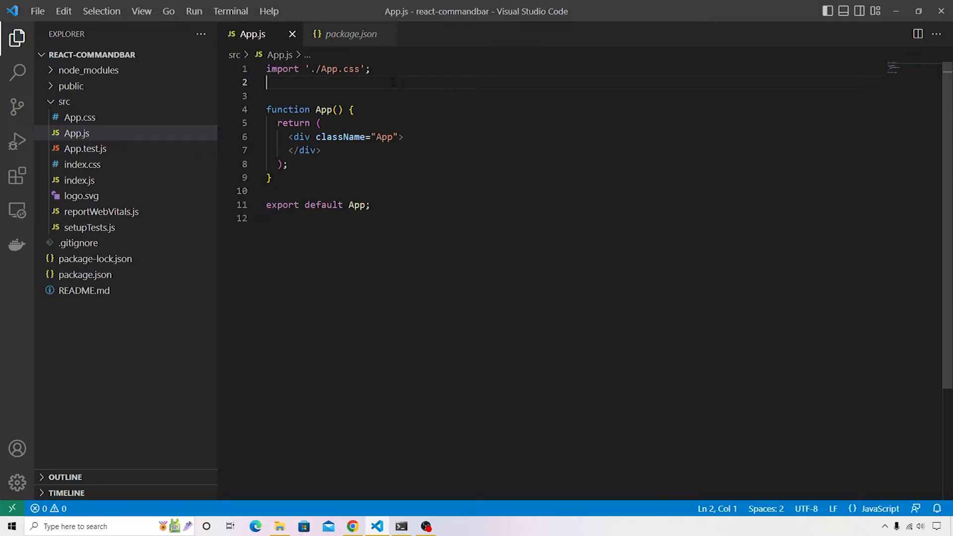
# Add the CommandPalette import to App.js and paste the README's Foo/Bar commands array
pyautogui.write("import CommandPalette from 'react-command-palette';")
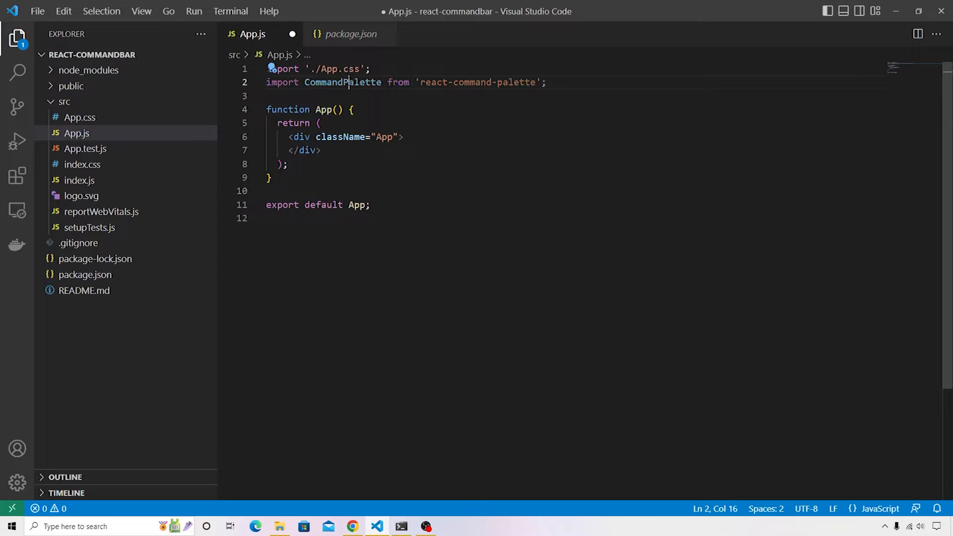
pyautogui.doubleClick(342, 82)
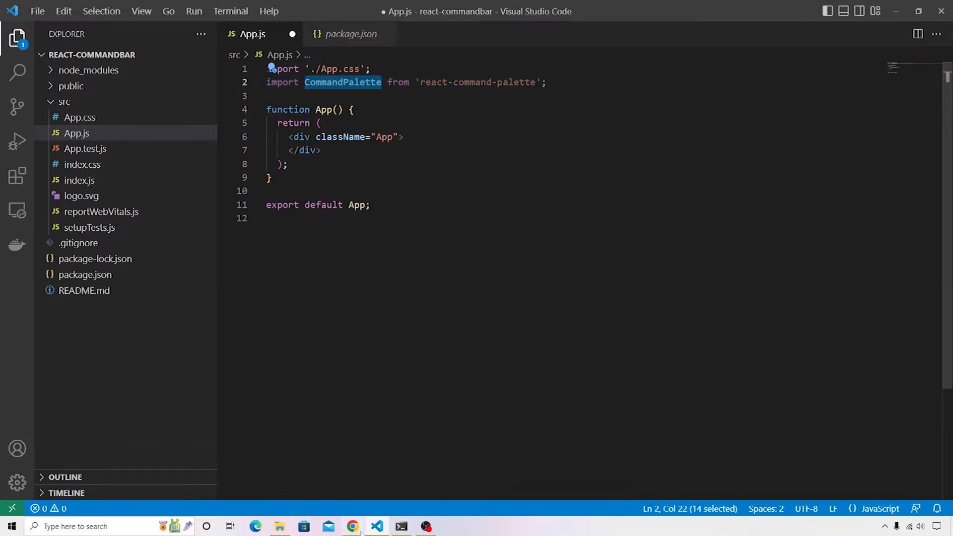
pyautogui.click(352, 526)
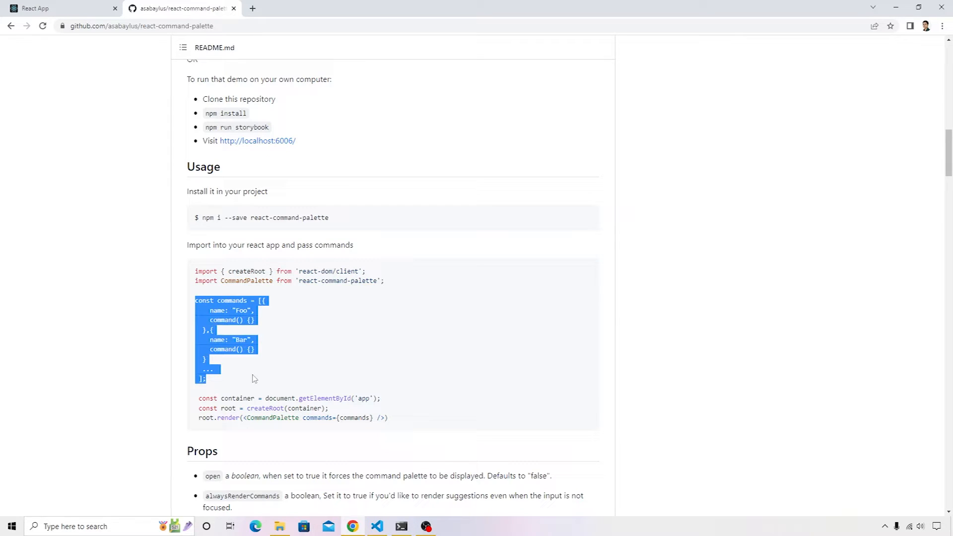
pyautogui.click(377, 526)
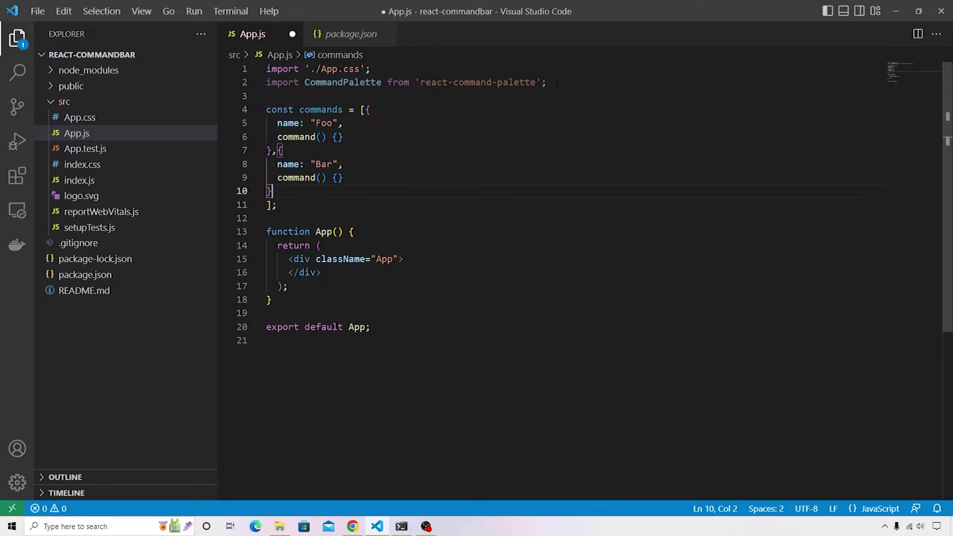
# Append an { name: "Open file", command() {} } entry after the Bar command
pyautogui.press('enter')
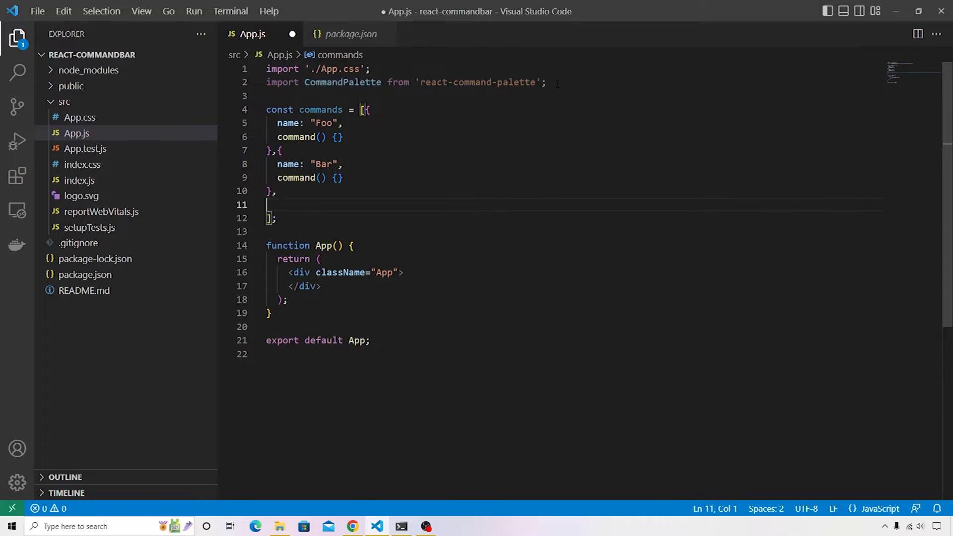
pyautogui.write('{')
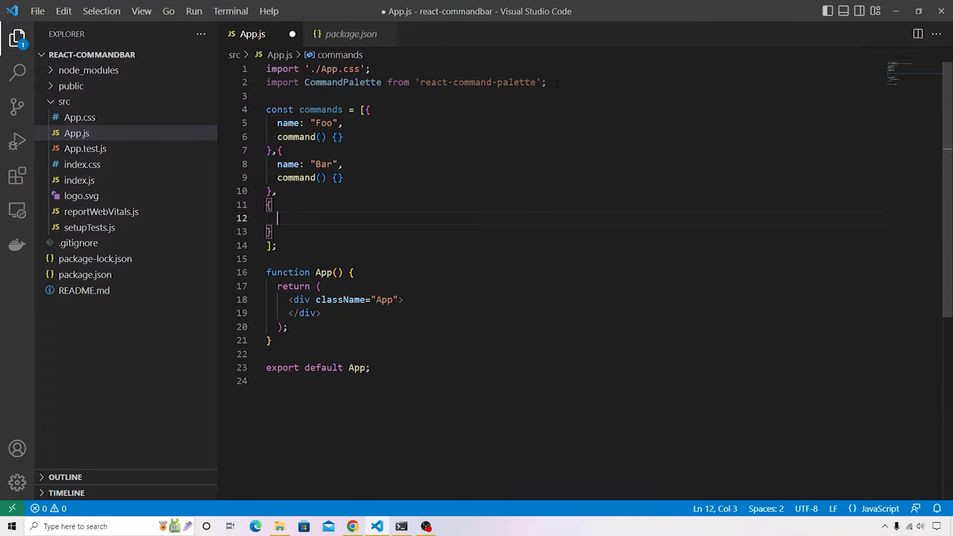
pyautogui.write('name"')
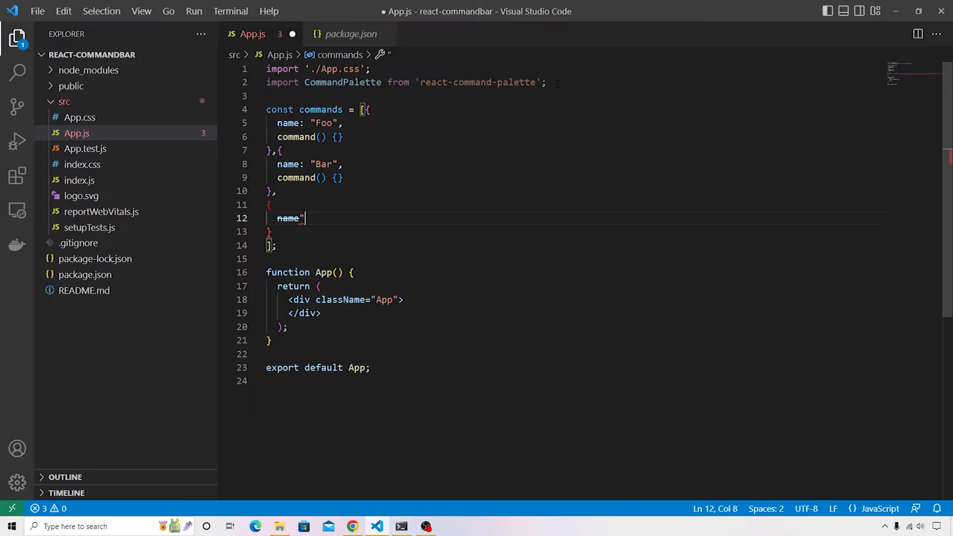
pyautogui.write(': "O"')
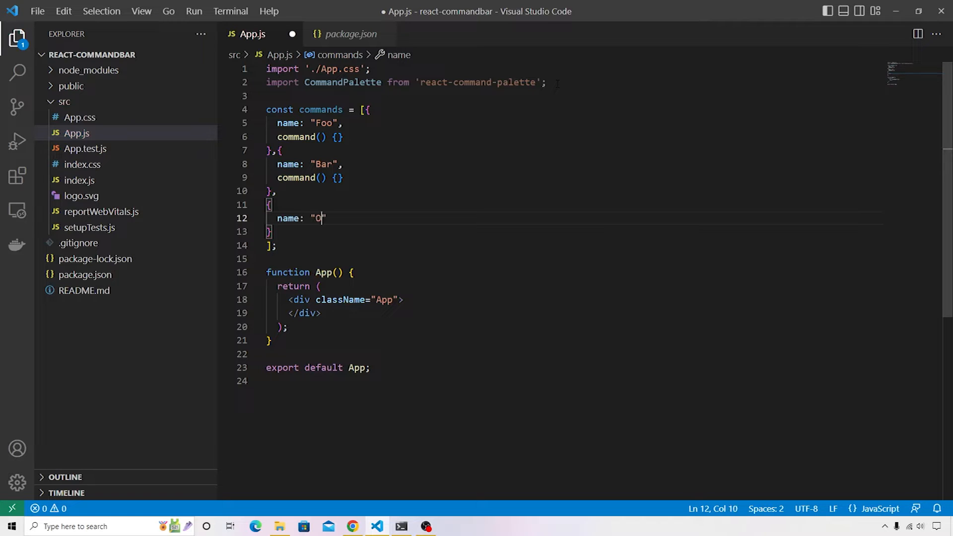
pyautogui.write('pen file')
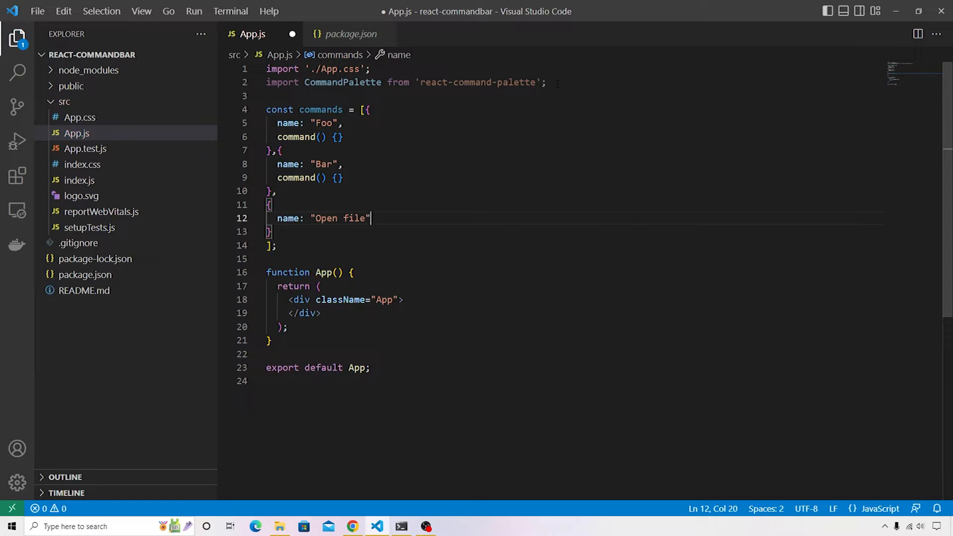
pyautogui.press('Enter')
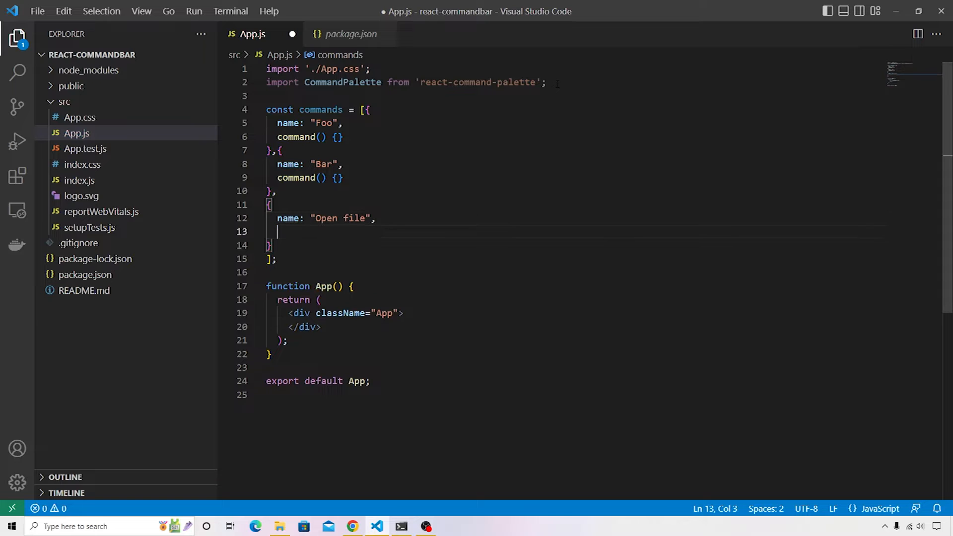
pyautogui.write('command')
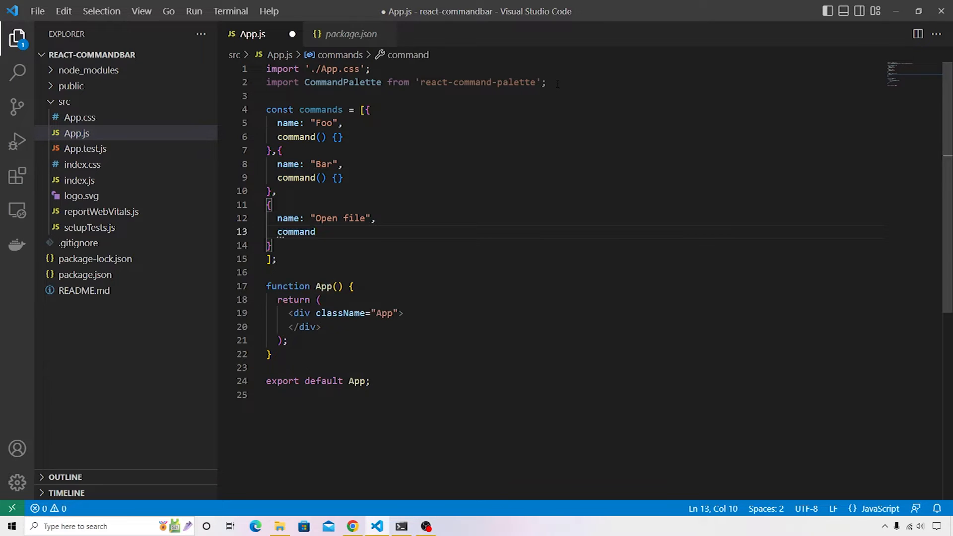
pyautogui.write('() {}')
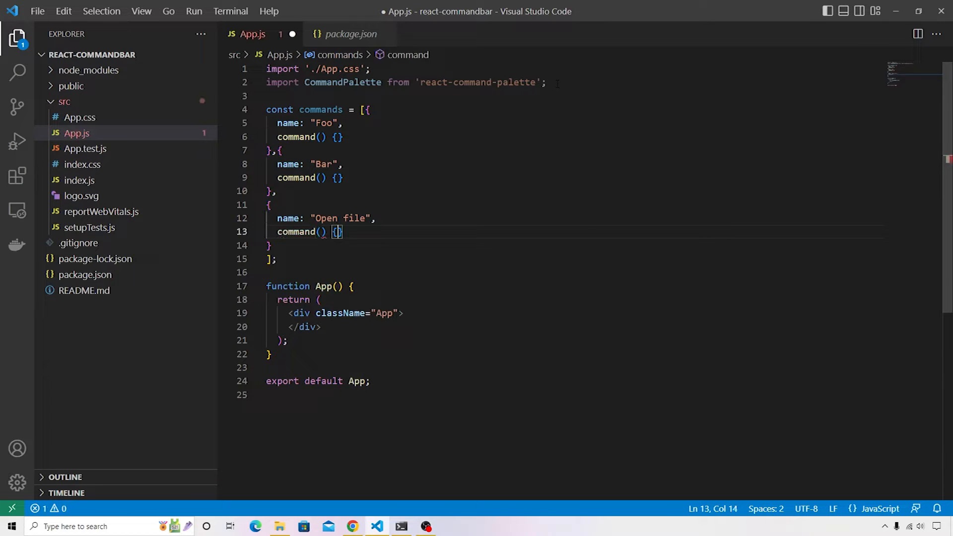
pyautogui.click(281, 150)
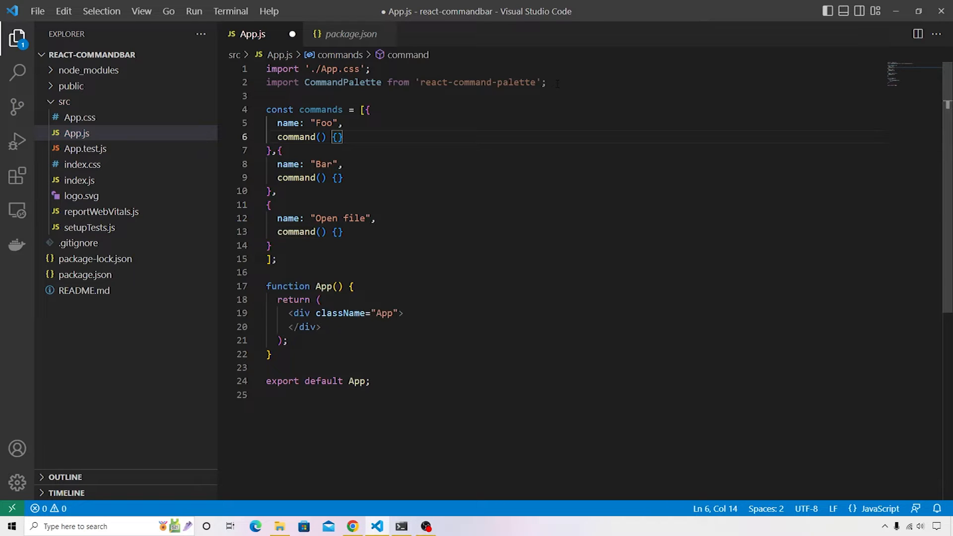
# Add alert calls to the Foo ('You clicked Foo') and Bar ('Bar is working fine.') commands
pyautogui.write('alert')
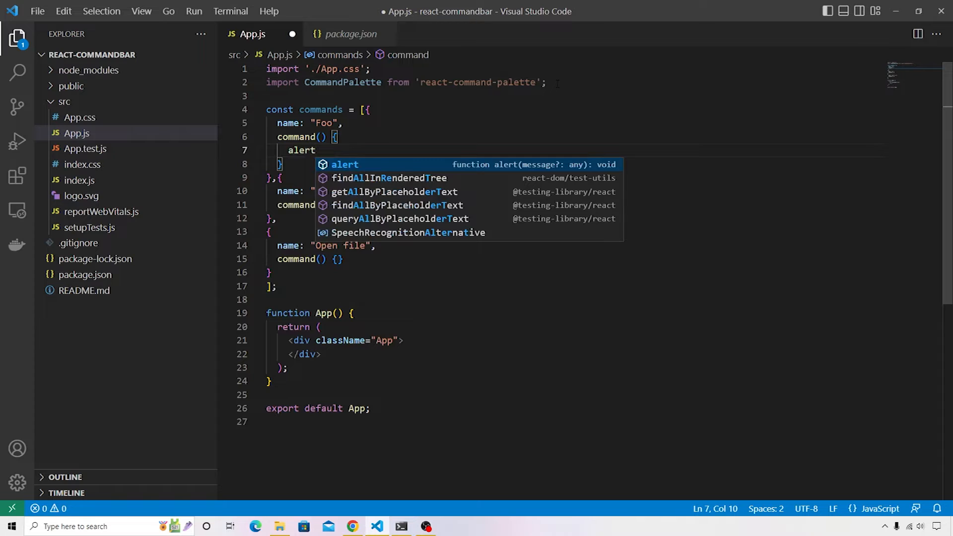
pyautogui.press('Escape')
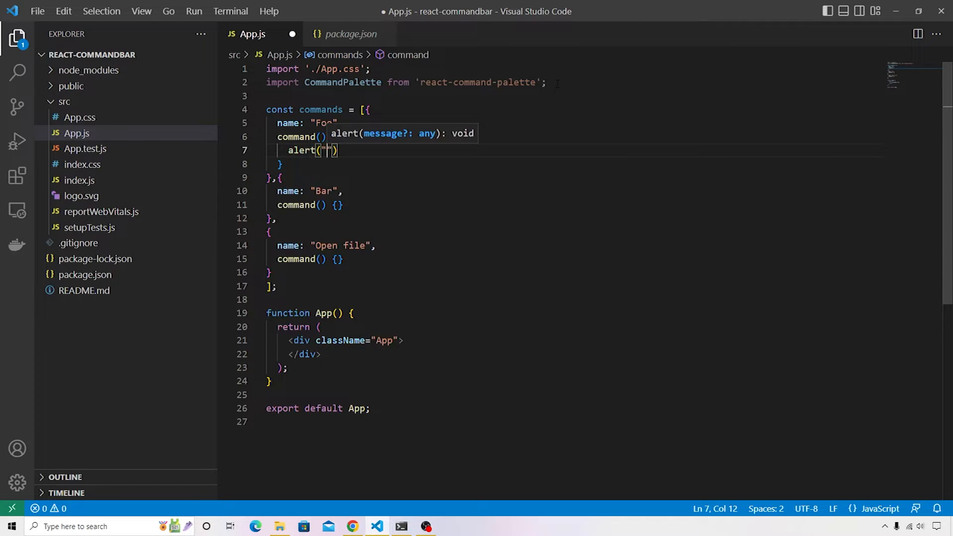
pyautogui.write('You clicked')
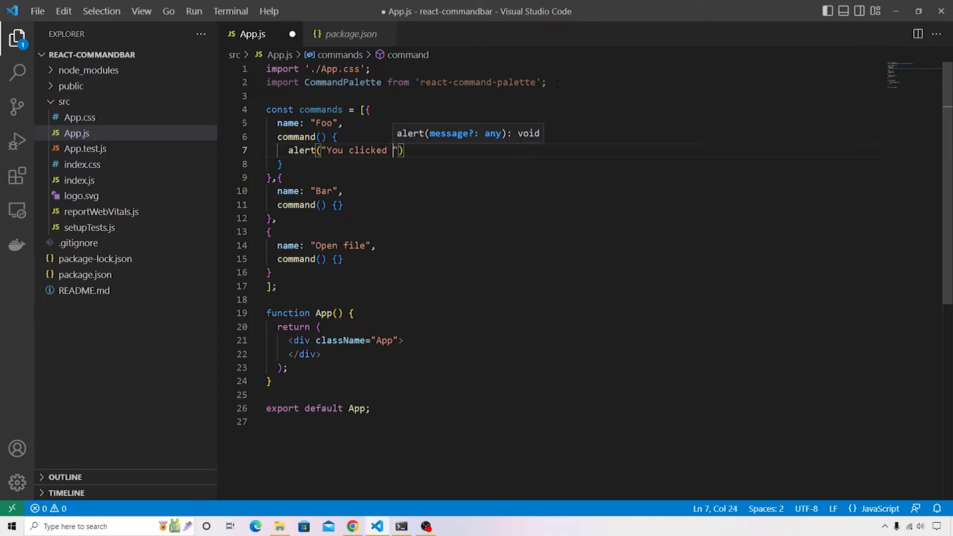
pyautogui.write('Foo')
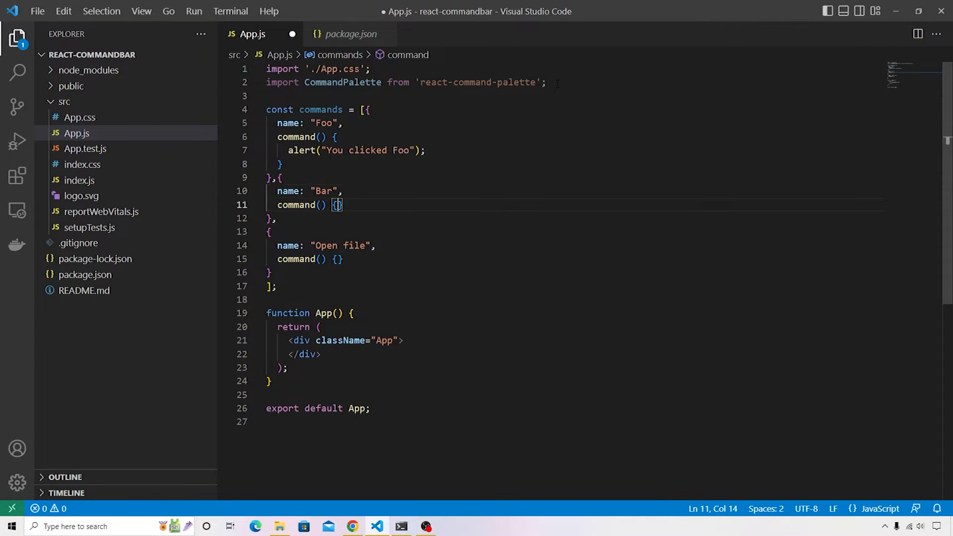
pyautogui.write('alert')
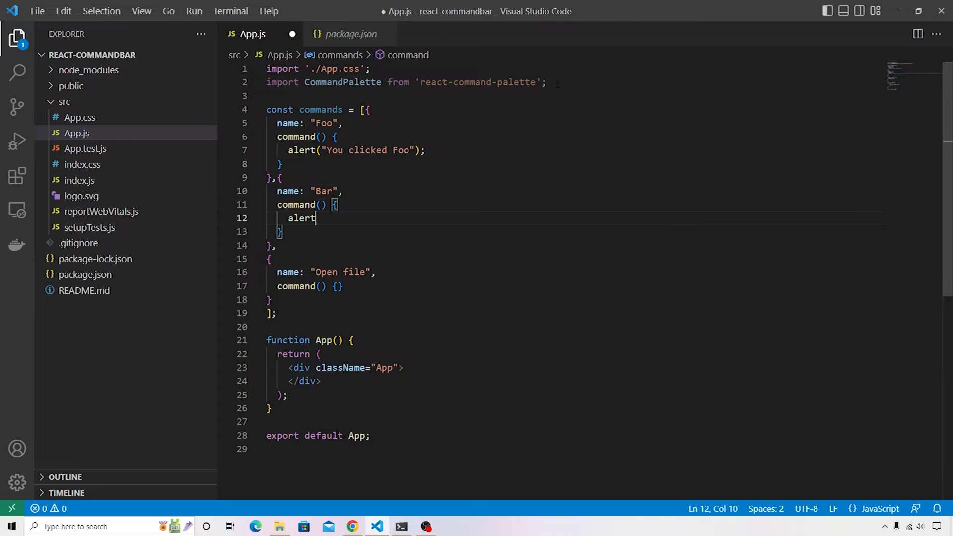
pyautogui.write('("Bar is working fin')
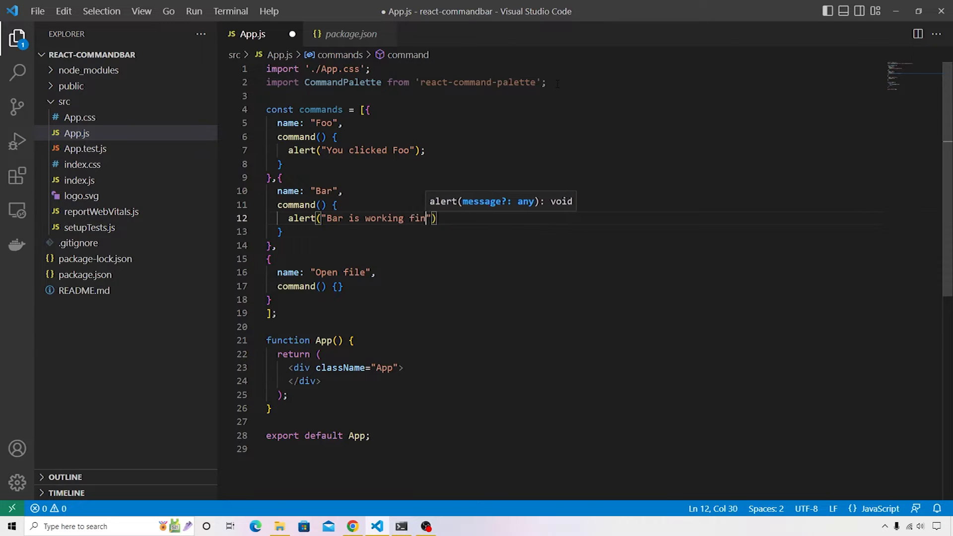
pyautogui.write('e.");')
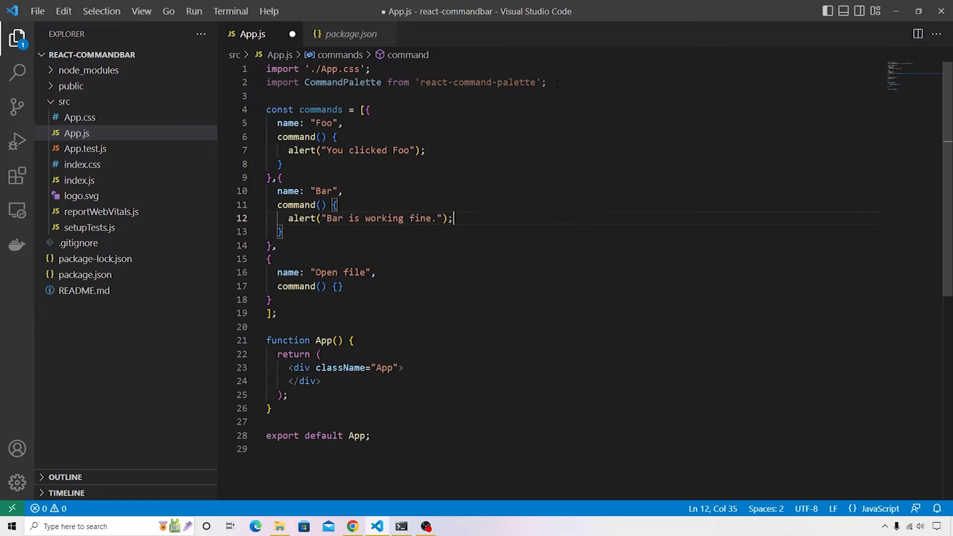
# Make the Open file command alert "Open file doesn't work!!!"
pyautogui.press('Enter')
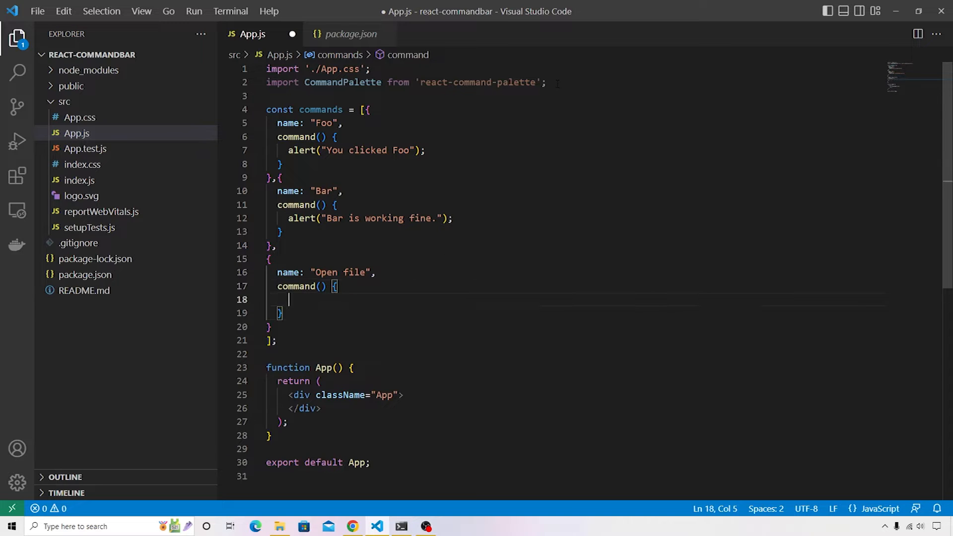
pyautogui.write('alert()')
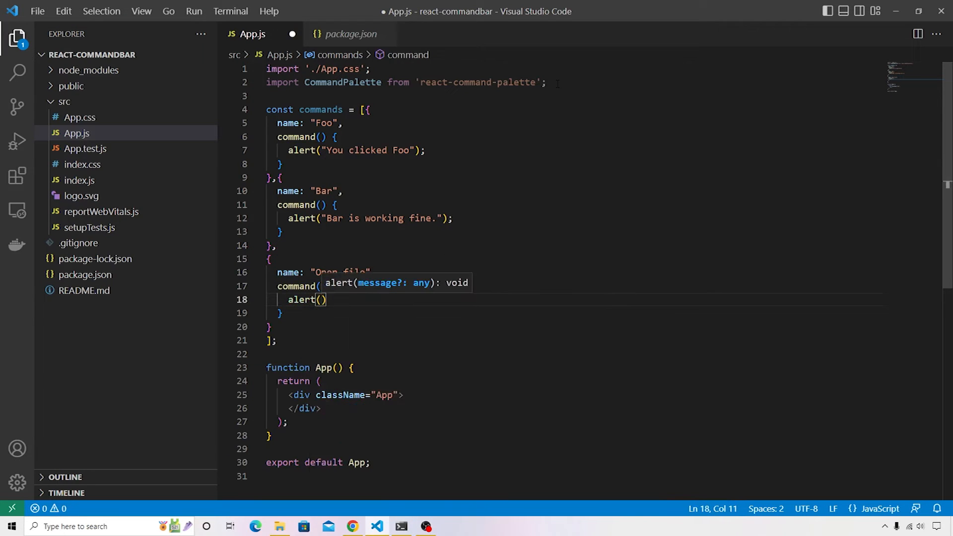
pyautogui.write('"Open file"')
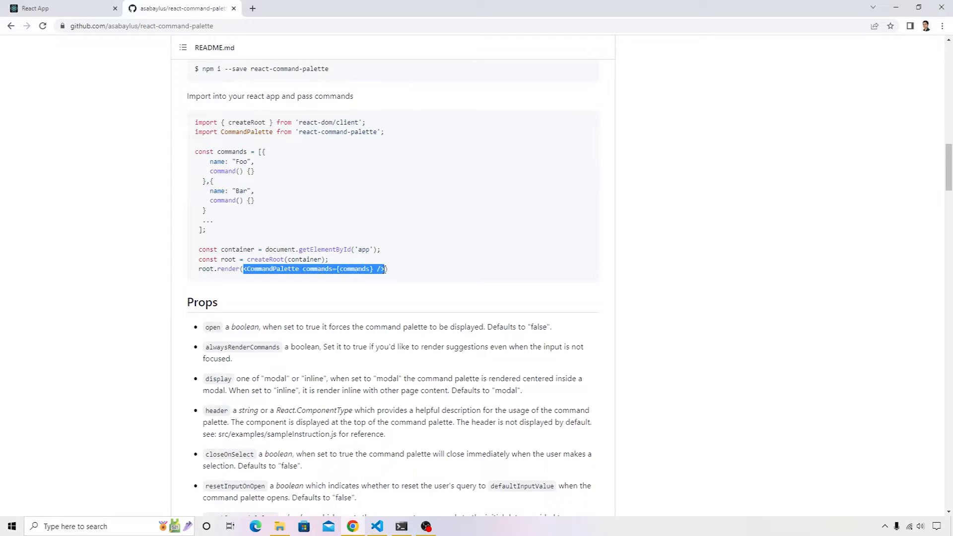
pyautogui.click(377, 526)
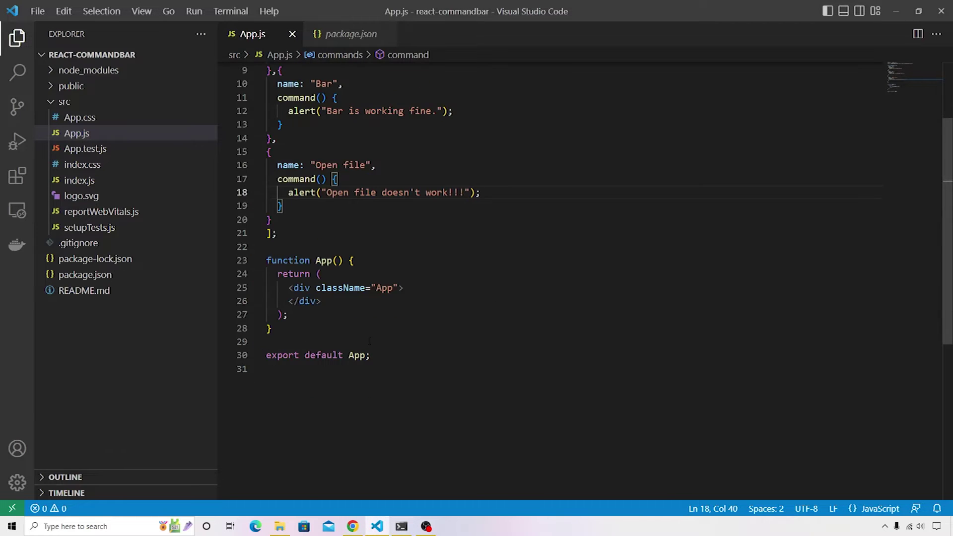
# Insert <CommandPalette commands={commands} /> inside the App div and save App.js
pyautogui.click(403, 287)
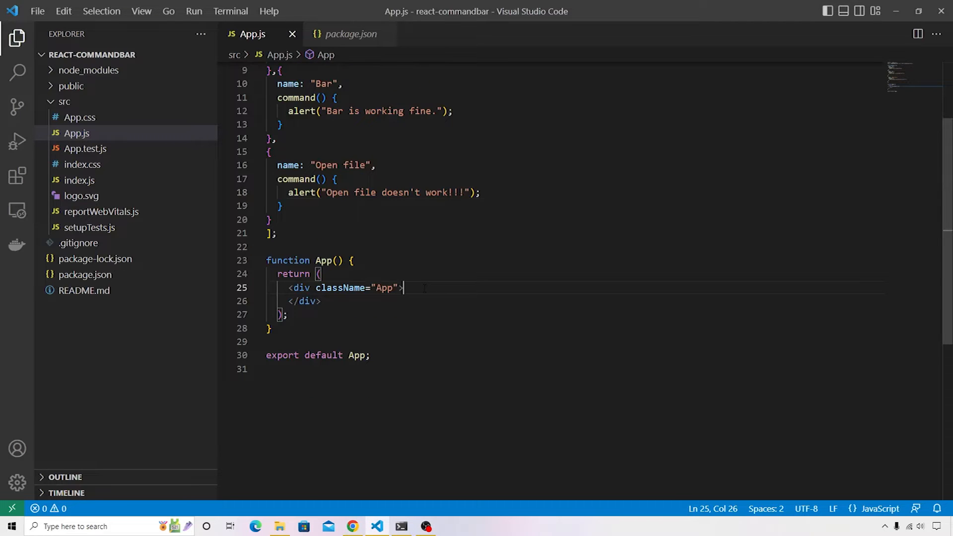
pyautogui.write('<CommandPalette commands={commands} />')
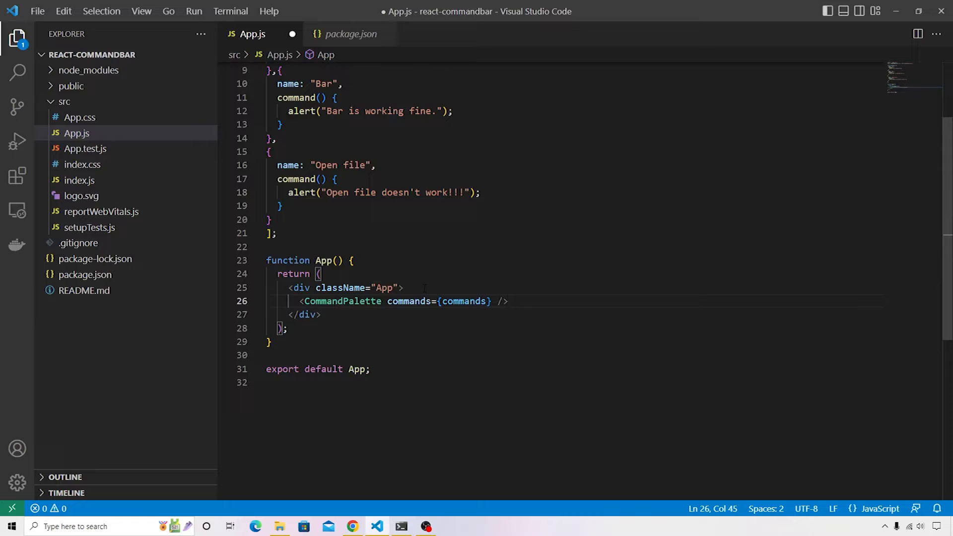
pyautogui.doubleClick(463, 301)
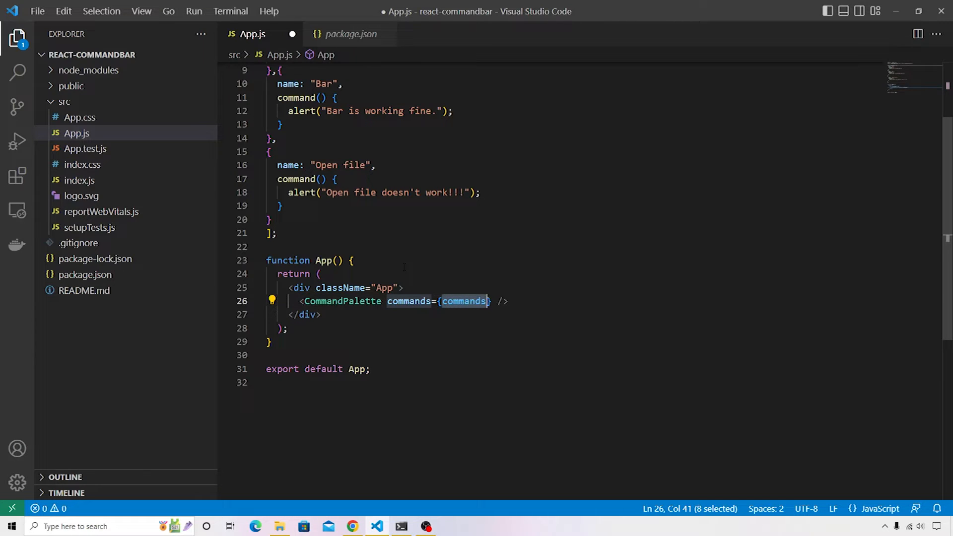
pyautogui.press('ctrl+s')
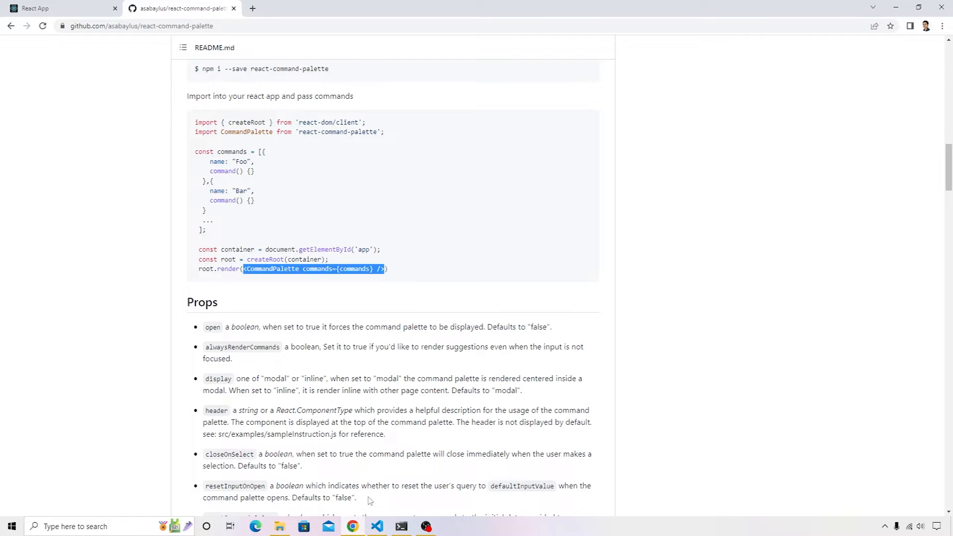
# Confirm the dev server compiled, then bring up the palette on the React App page
pyautogui.click(401, 527)
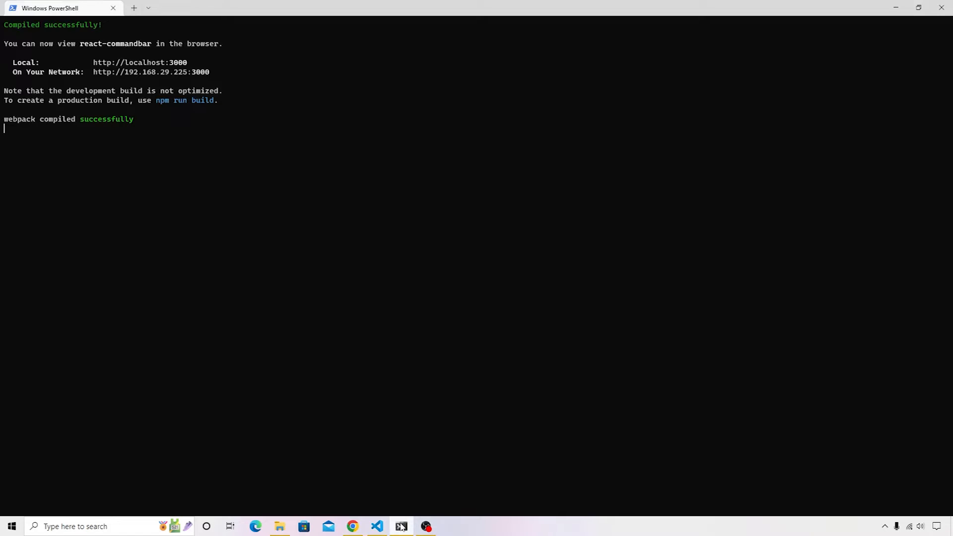
pyautogui.click(351, 527)
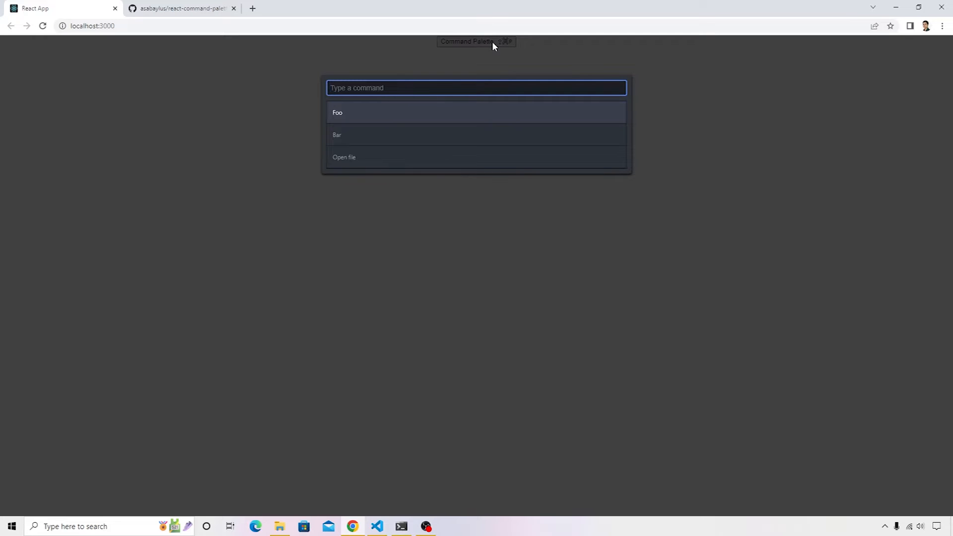
pyautogui.moveTo(246, 190)
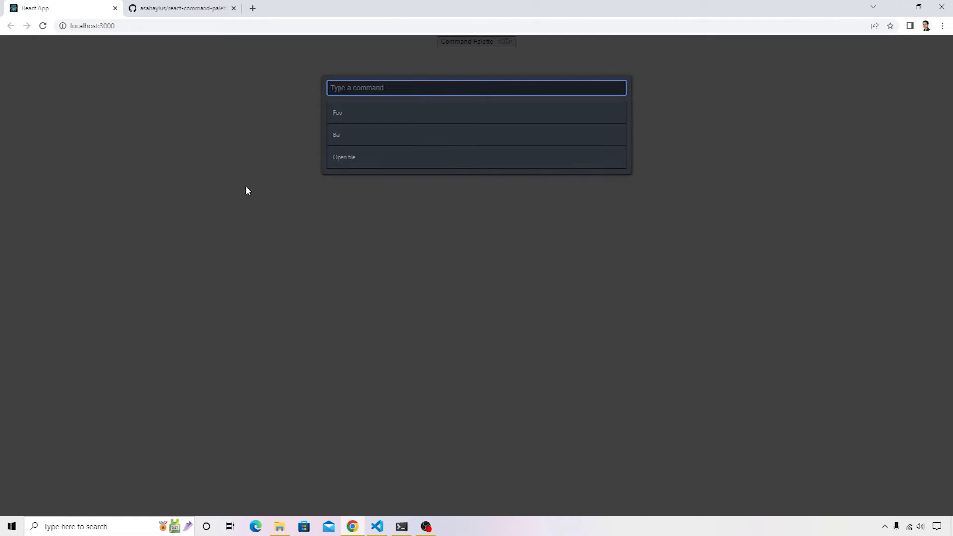
pyautogui.moveTo(364, 114)
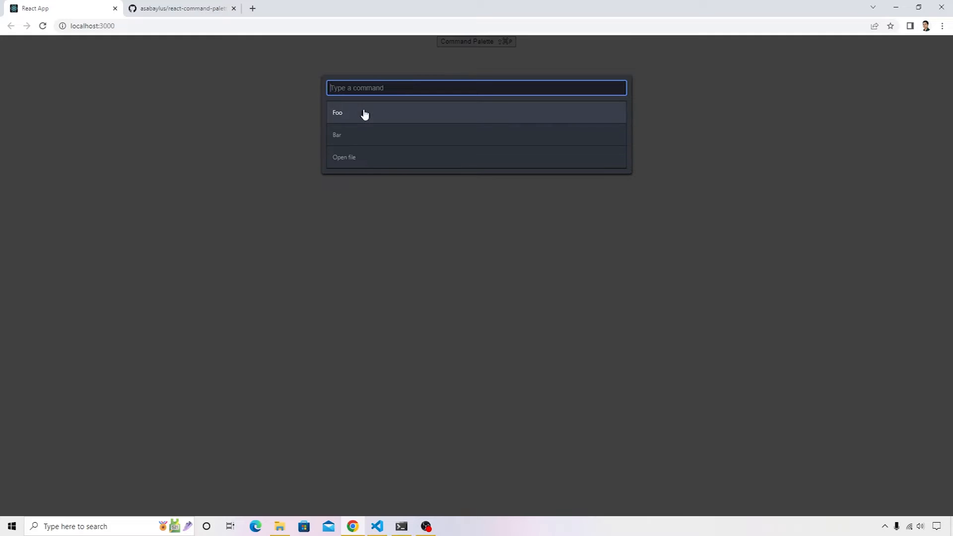
pyautogui.moveTo(377, 526)
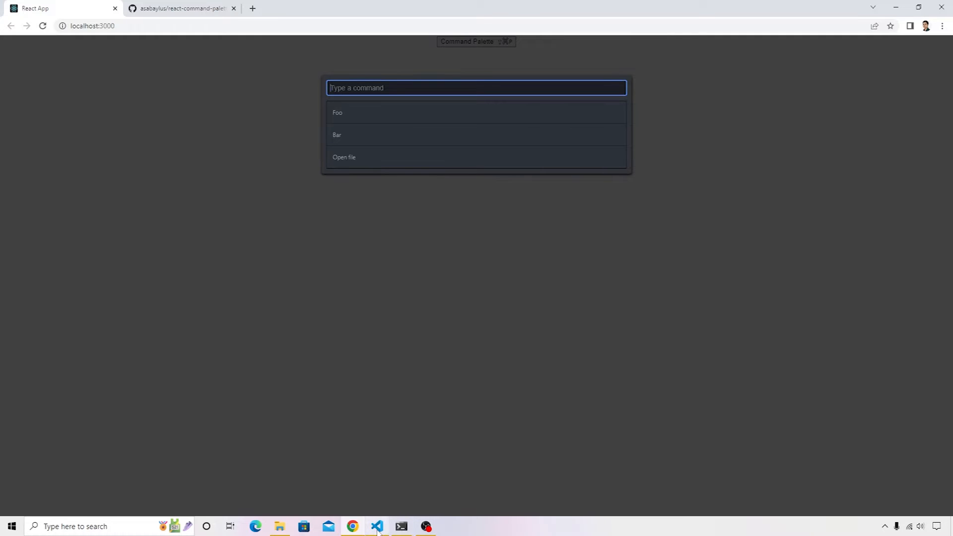
# Filter the palette by 'file', run Open file, and dismiss its alert
pyautogui.click(377, 526)
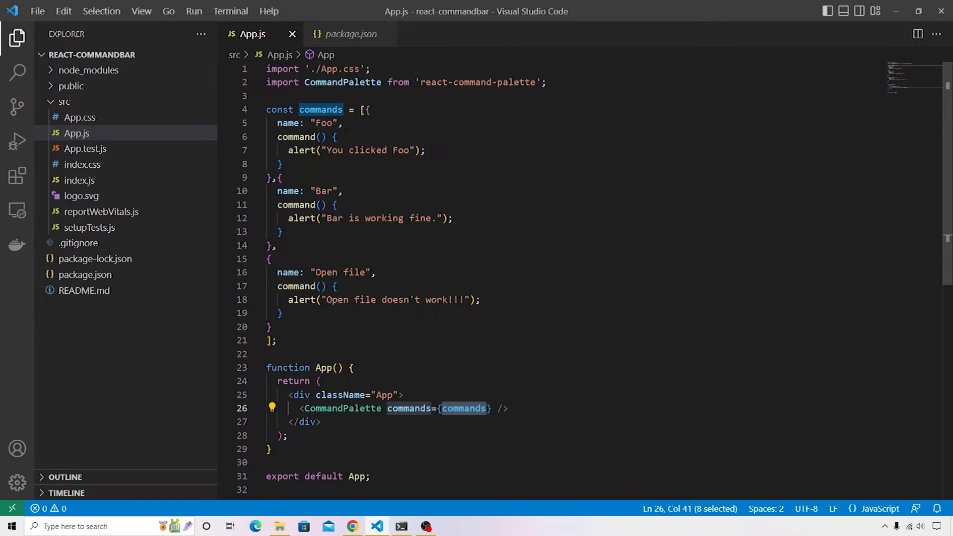
pyautogui.click(355, 273)
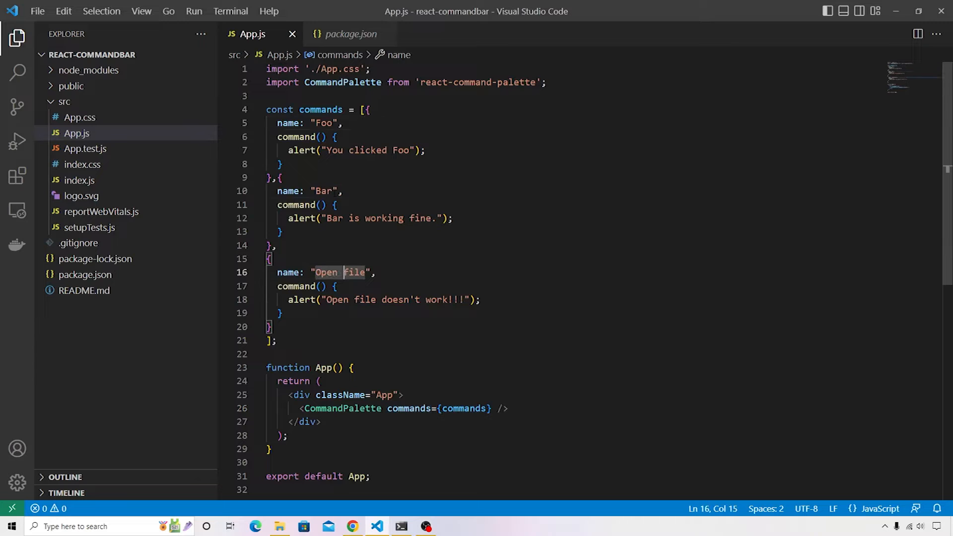
pyautogui.click(351, 526)
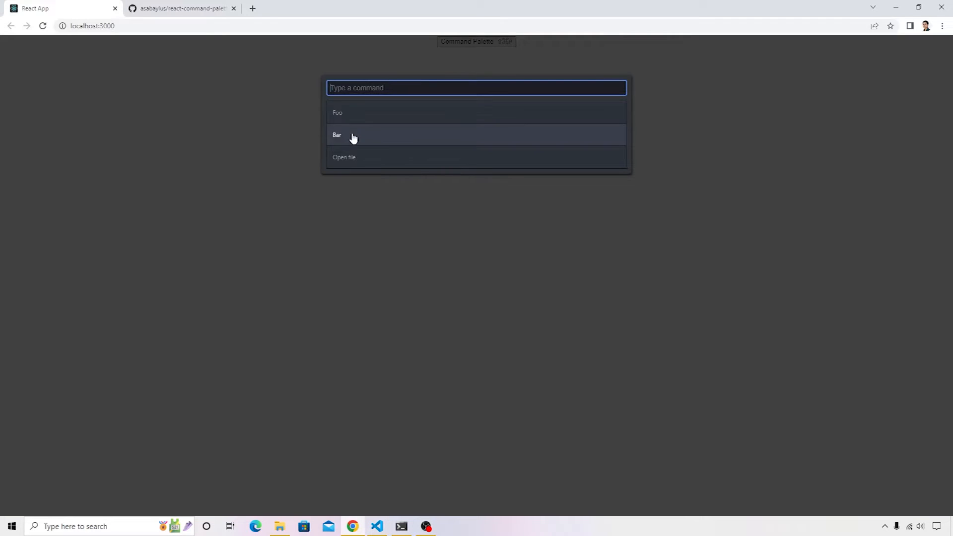
pyautogui.moveTo(354, 160)
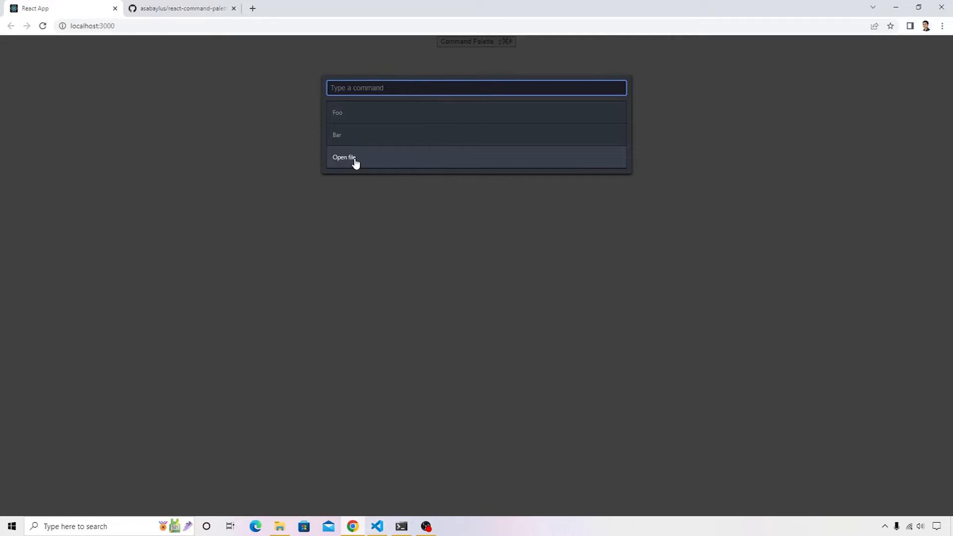
pyautogui.write('file')
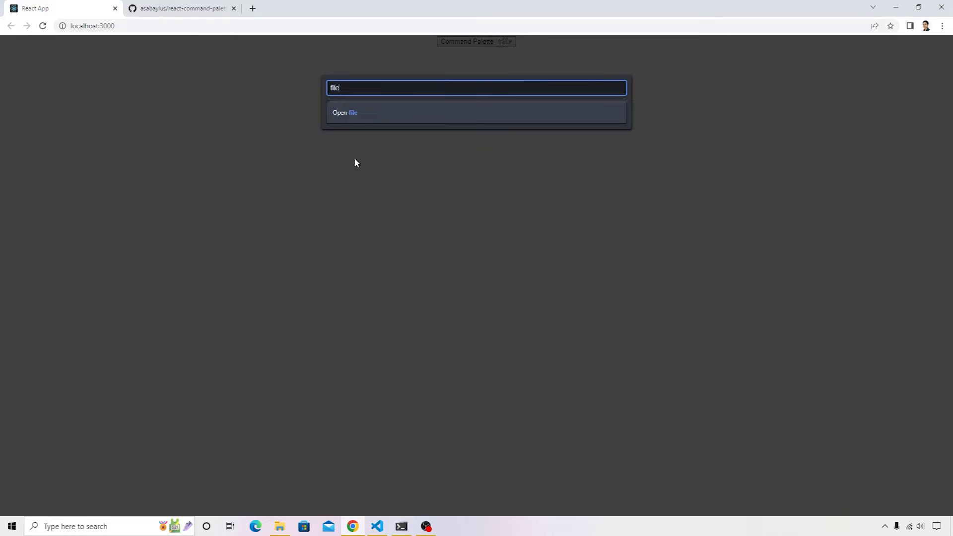
pyautogui.click(476, 112)
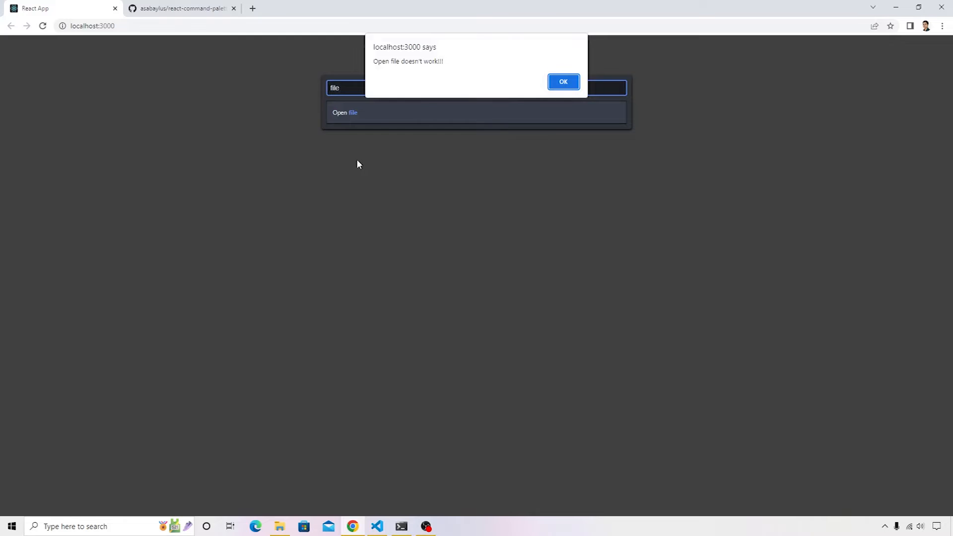
pyautogui.click(562, 81)
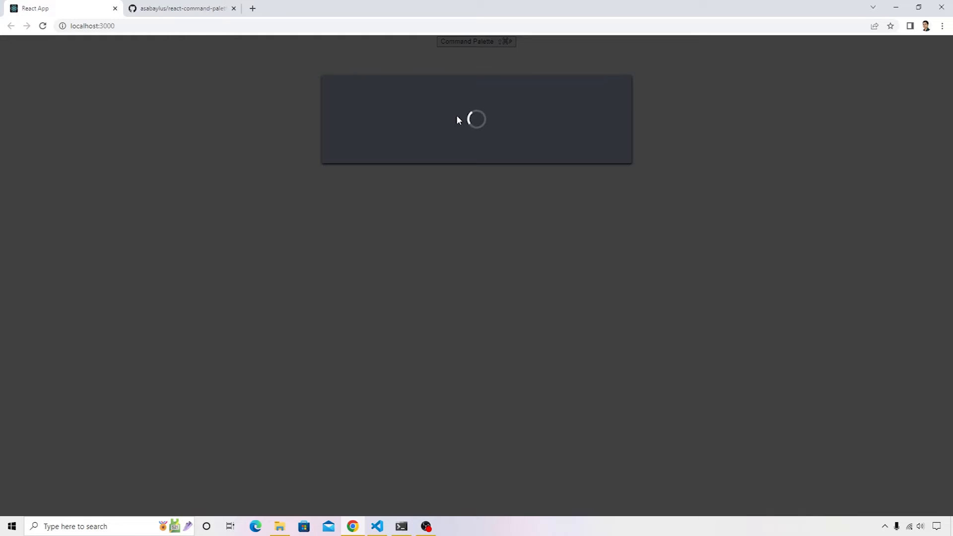
# Scroll the GitHub README down to Props and select the closeOnSelect prop name
pyautogui.click(179, 7)
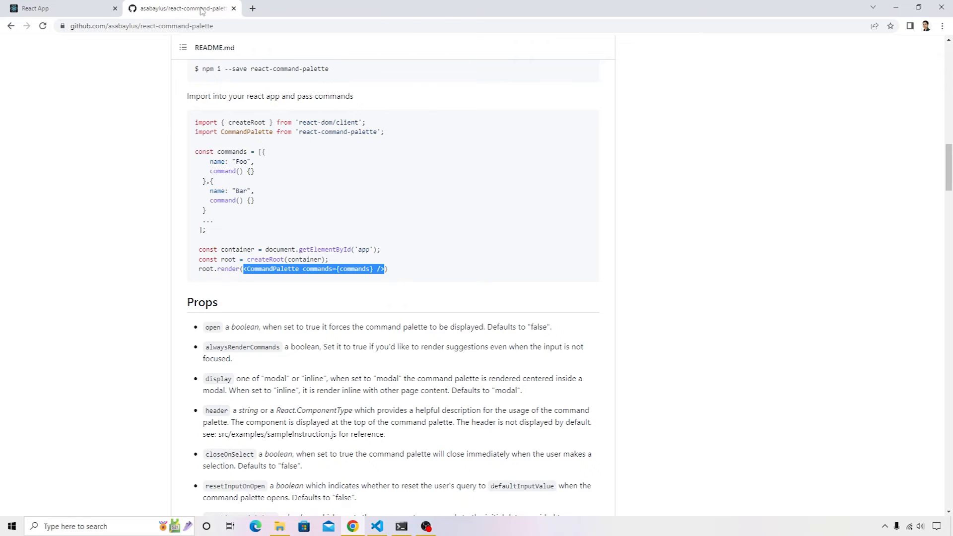
pyautogui.scroll(-3)
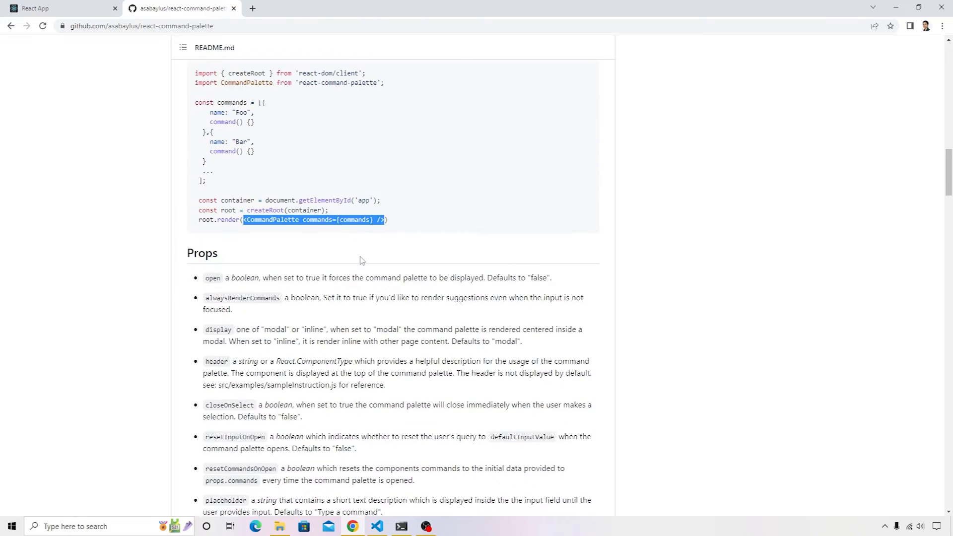
pyautogui.scroll(-3)
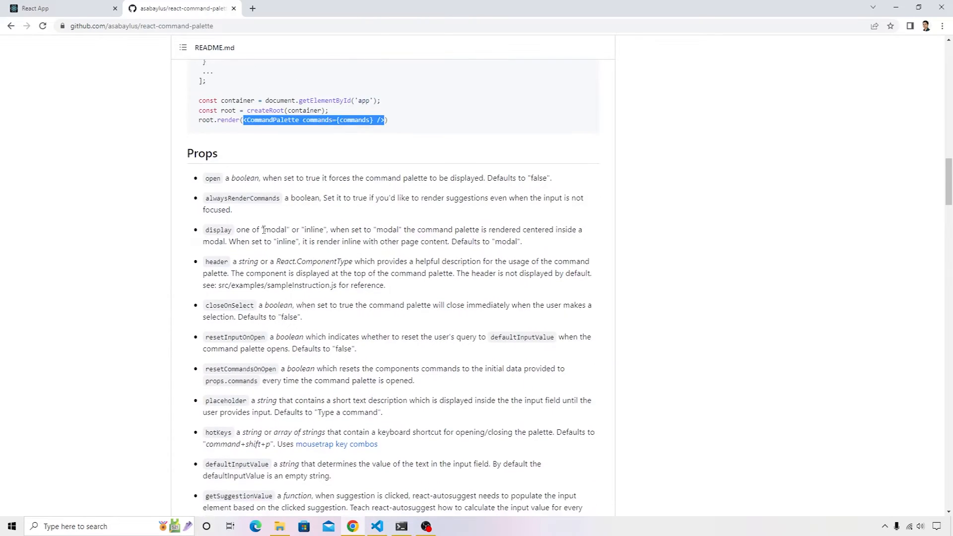
pyautogui.doubleClick(222, 306)
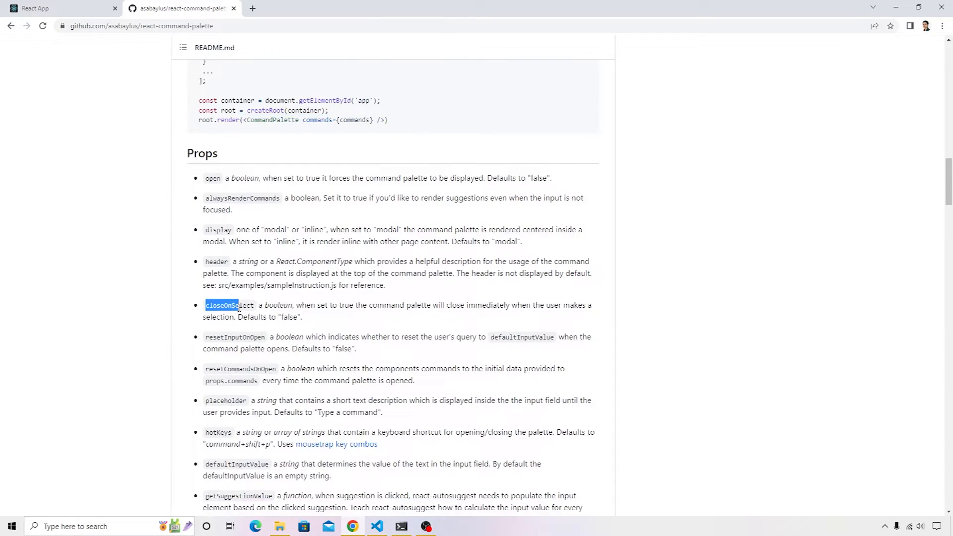
pyautogui.doubleClick(230, 306)
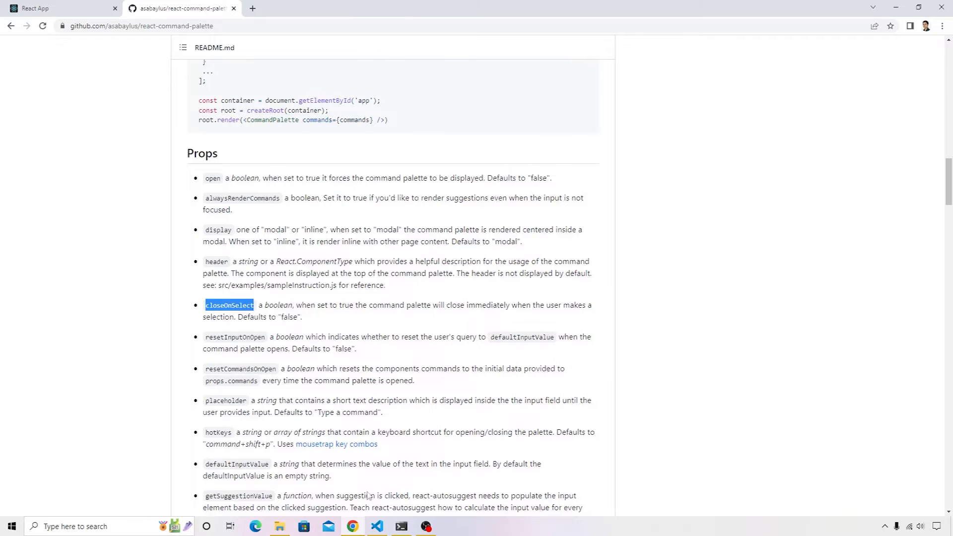
# Add closeOnSelect="true" to the CommandPalette tag in App.js
pyautogui.click(376, 526)
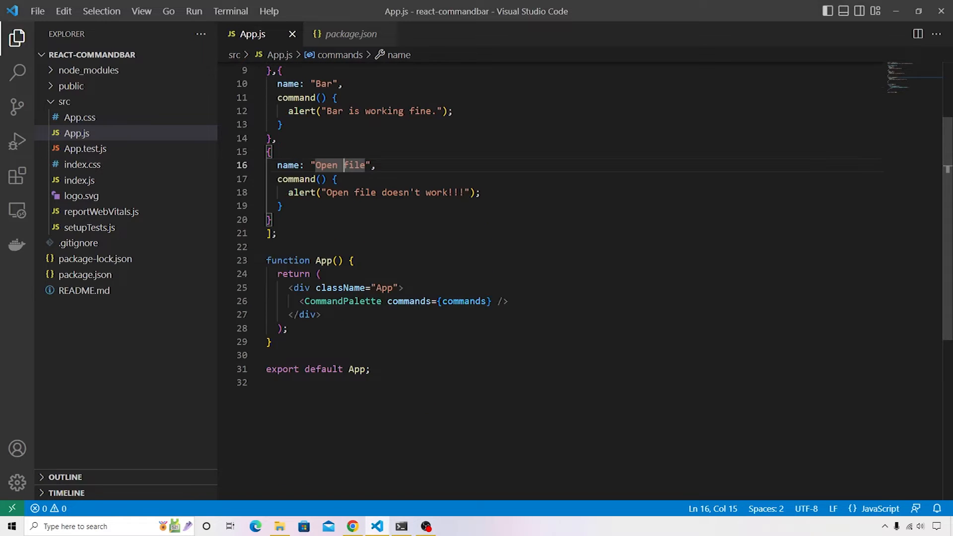
pyautogui.click(487, 301)
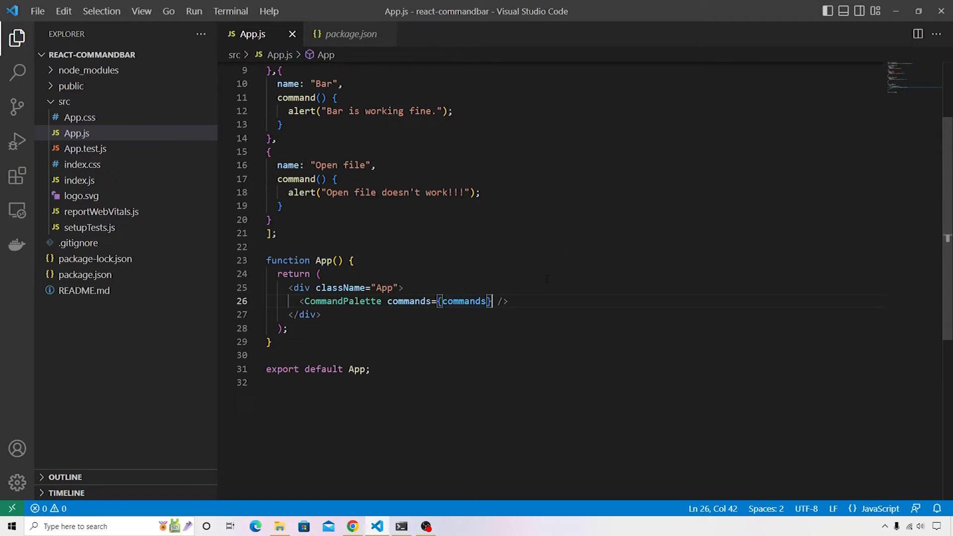
pyautogui.write('closeOnSelect')
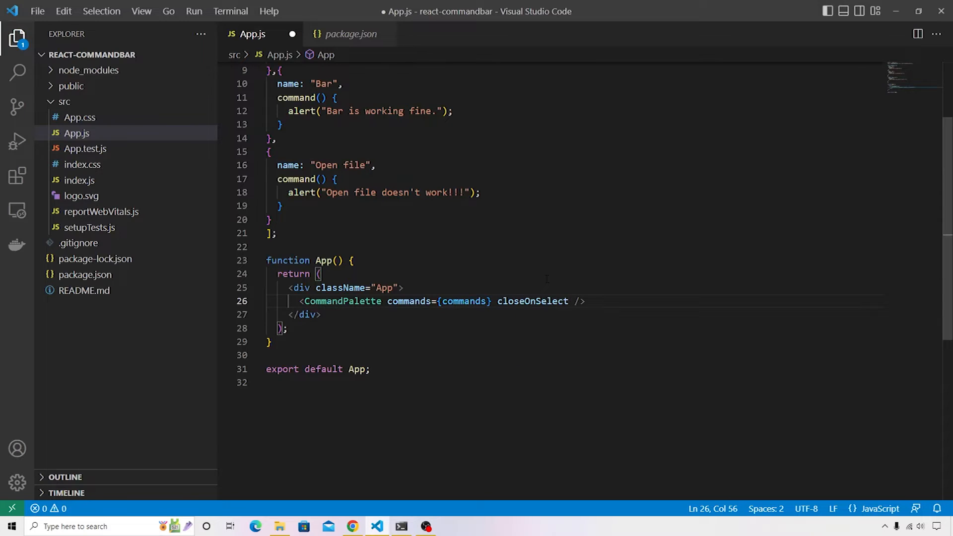
pyautogui.write('="true"')
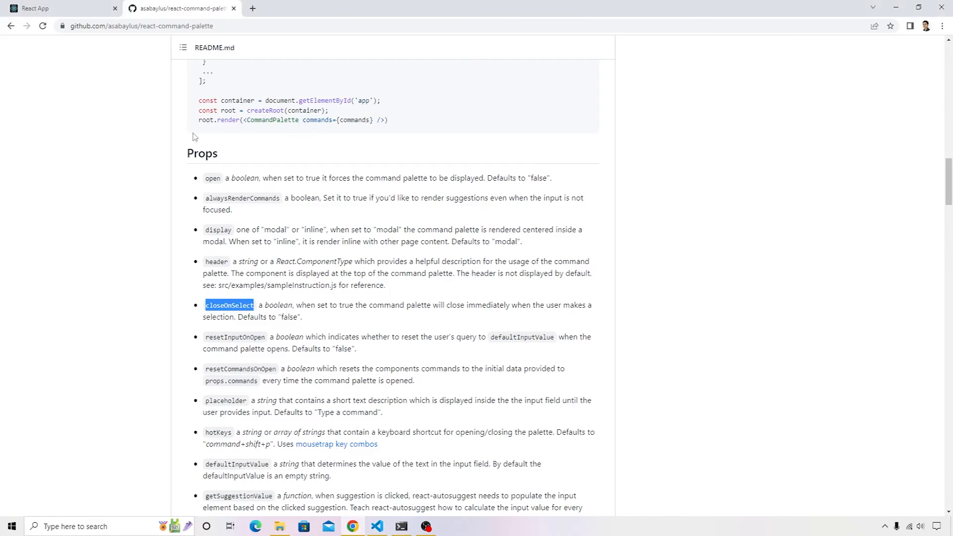
# Rerun Open file in the React app, dismiss its alert, then return to the GitHub README
pyautogui.click(60, 8)
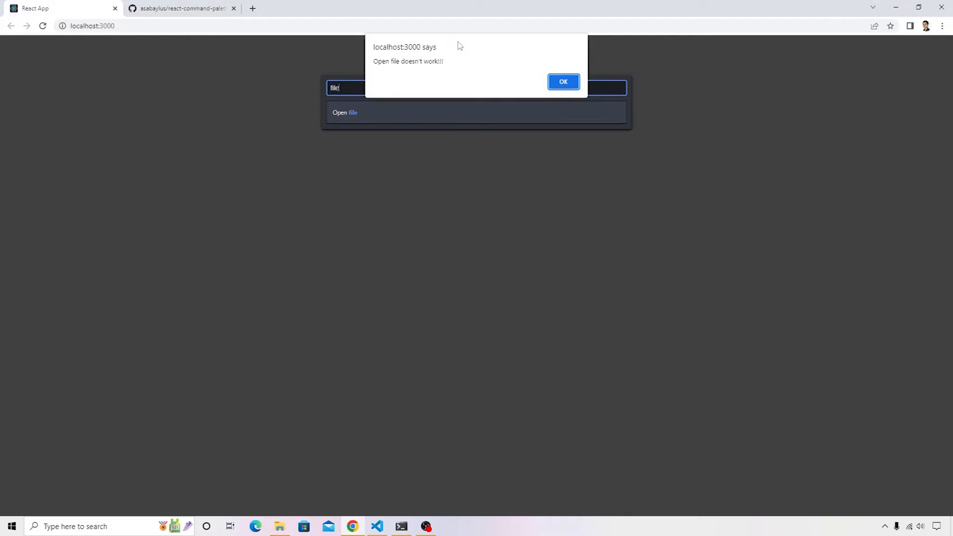
pyautogui.moveTo(562, 81)
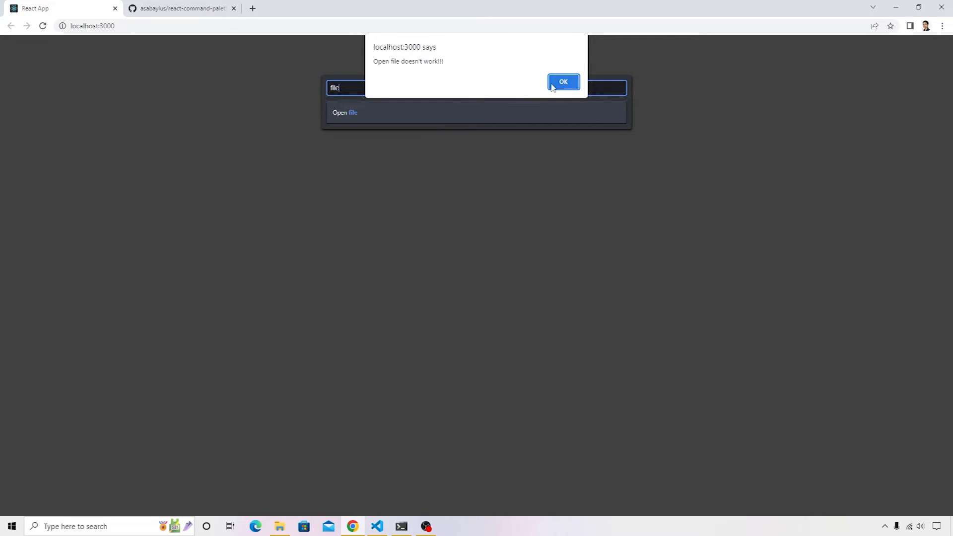
pyautogui.click(563, 81)
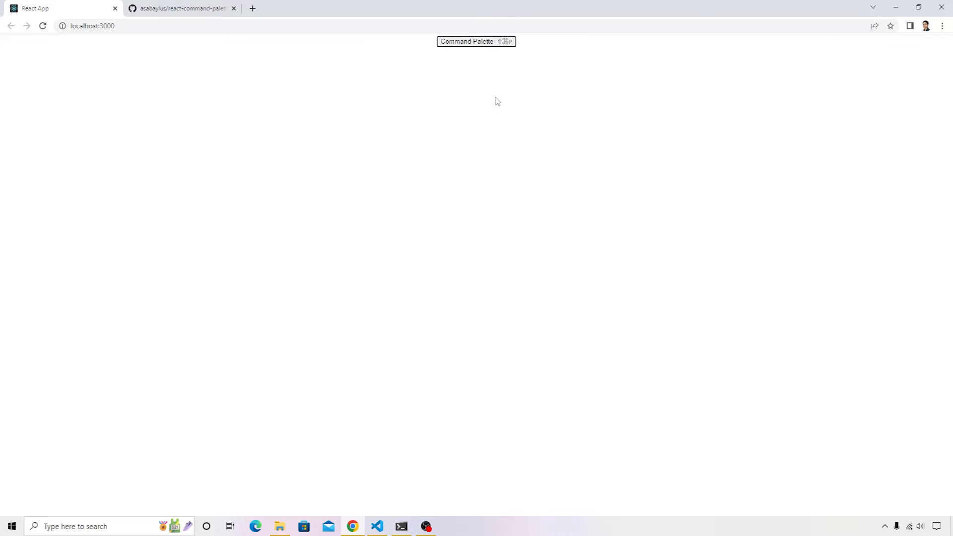
pyautogui.click(179, 8)
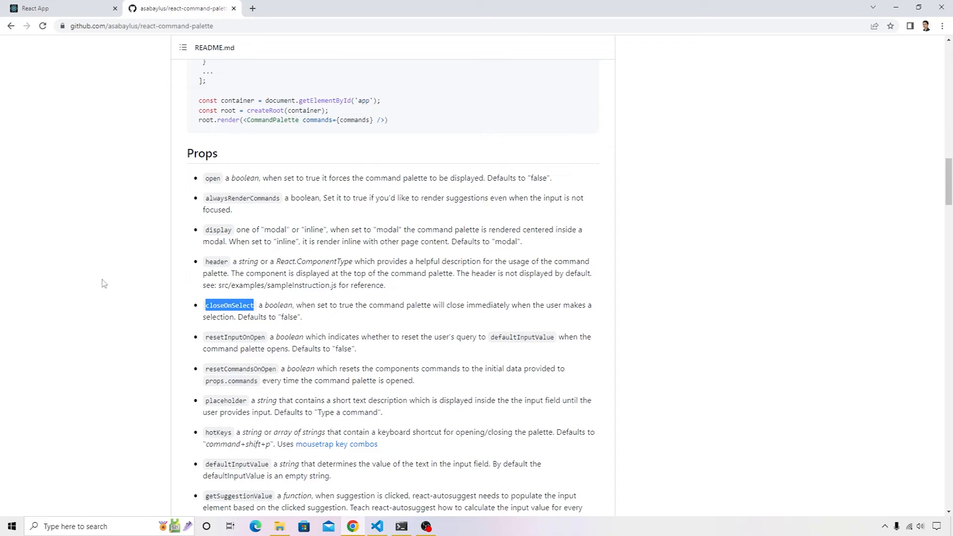
pyautogui.scroll(-3)
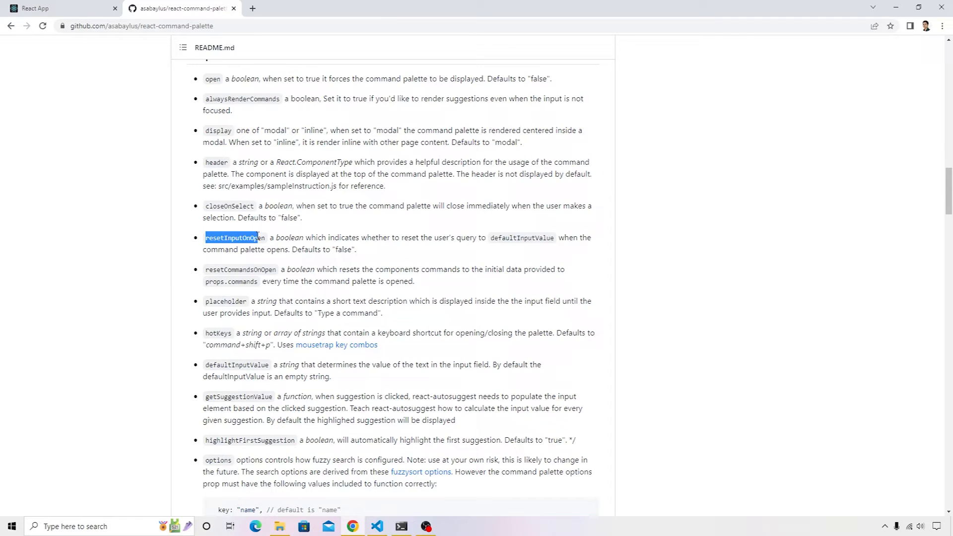
pyautogui.moveTo(255, 199)
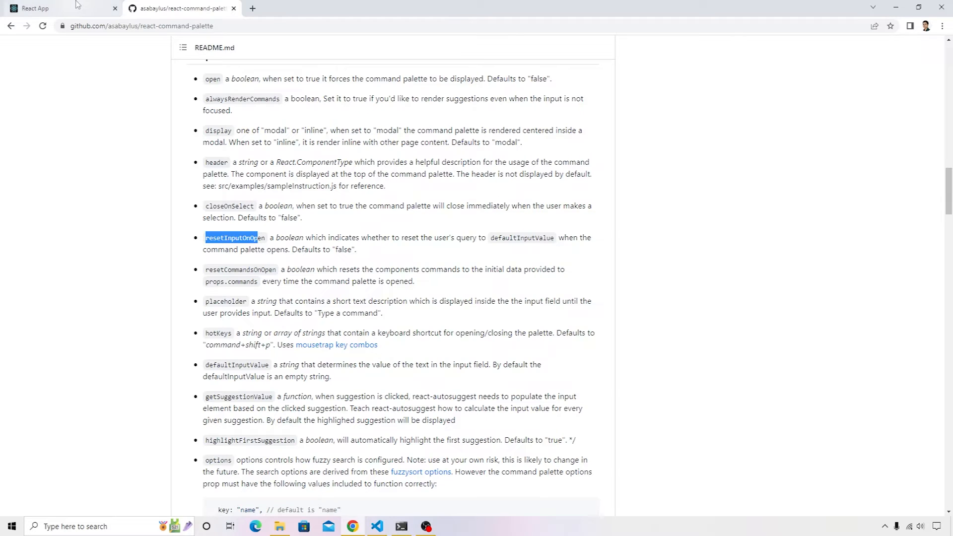
pyautogui.click(61, 8)
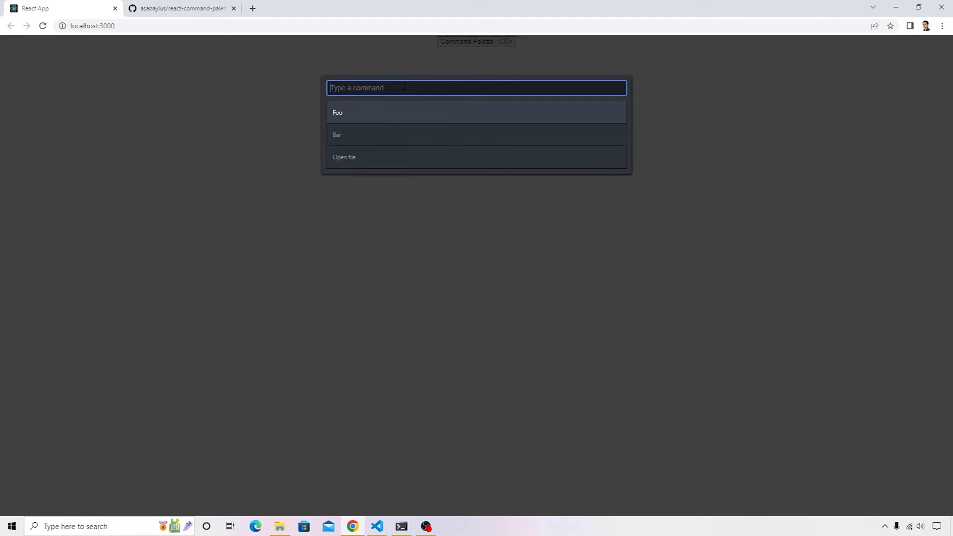
pyautogui.moveTo(364, 135)
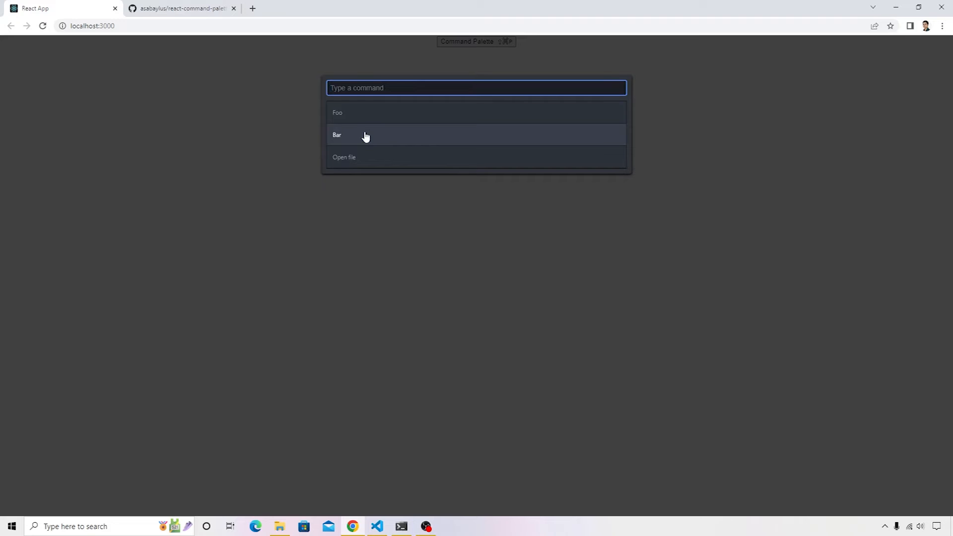
pyautogui.moveTo(355, 134)
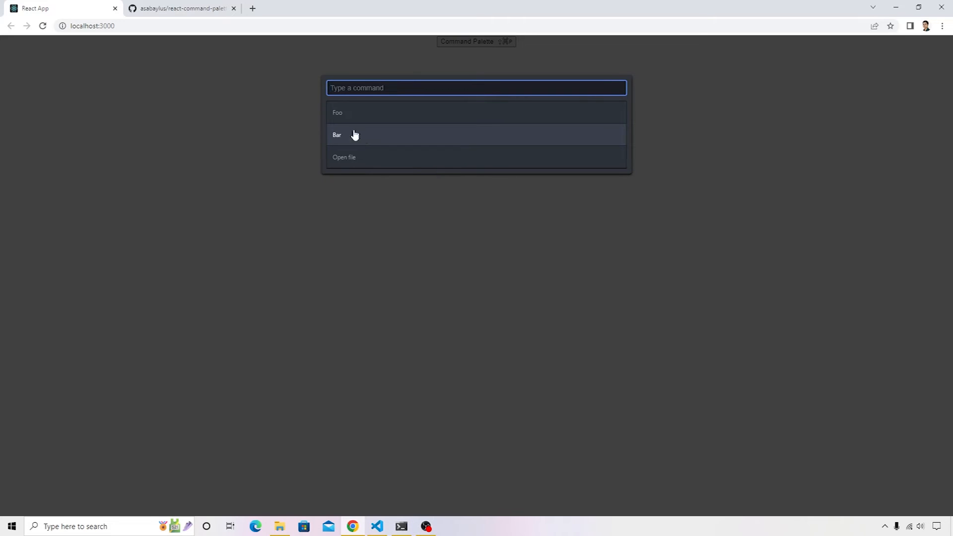
pyautogui.click(180, 8)
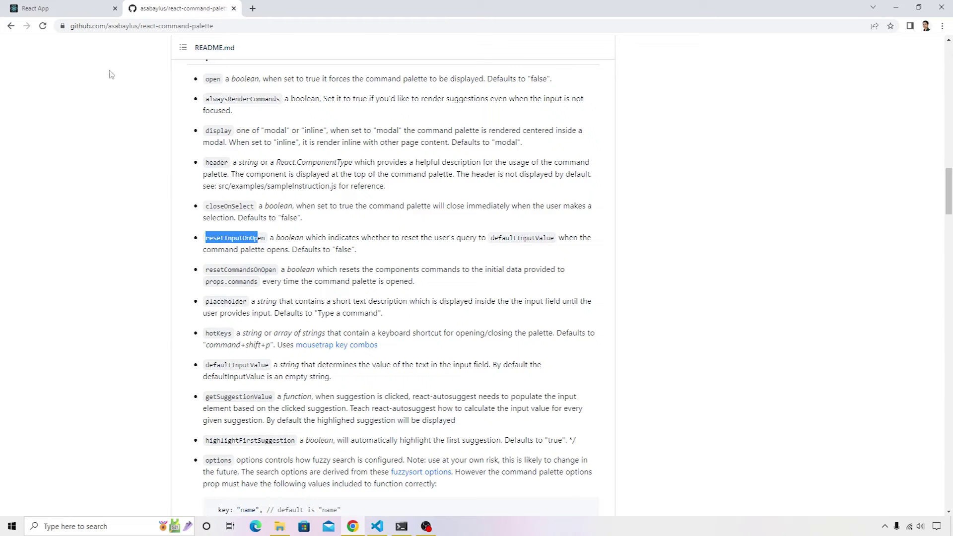
# Set closeOnSelect="true" and add resetInputOnOpen="true" to the CommandPalette tag in App.js
pyautogui.click(376, 526)
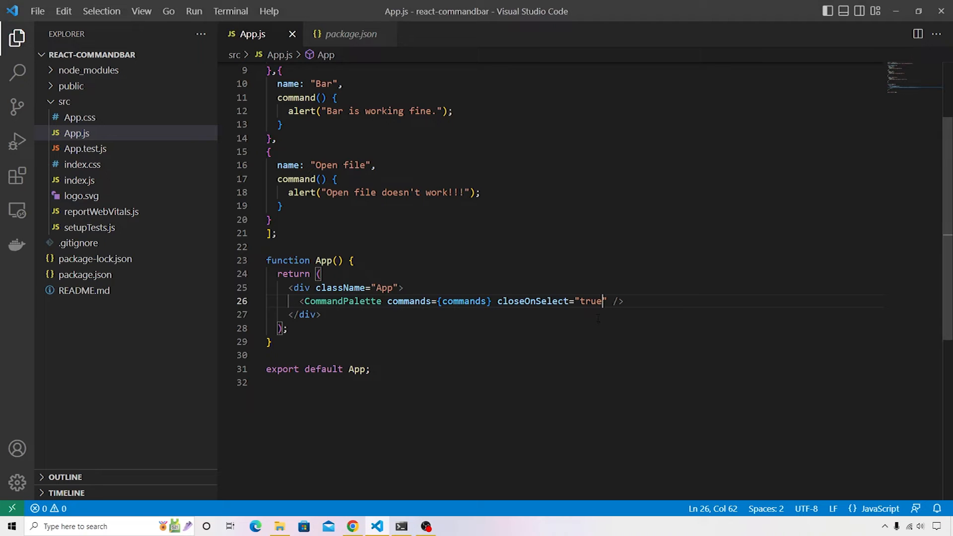
pyautogui.write('resetInputOnOpen="')
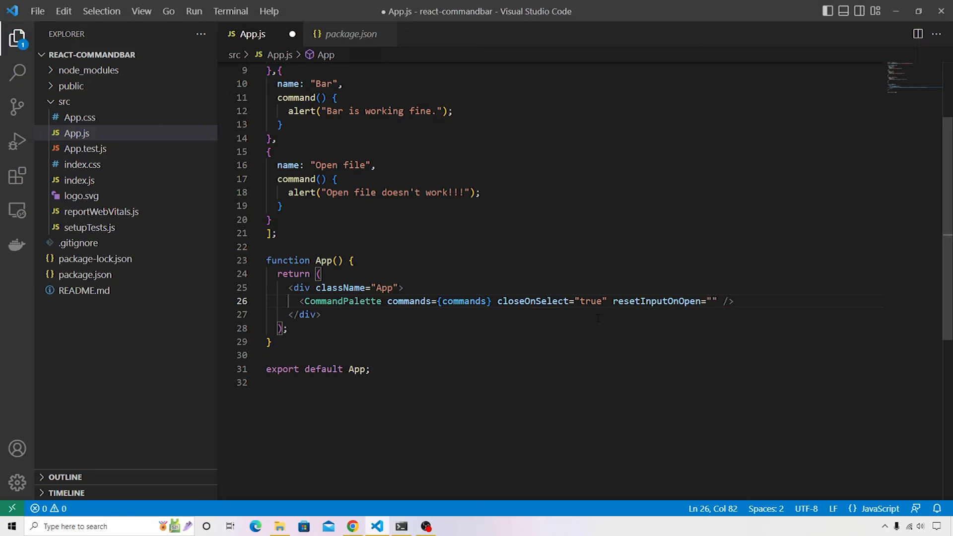
pyautogui.write('true')
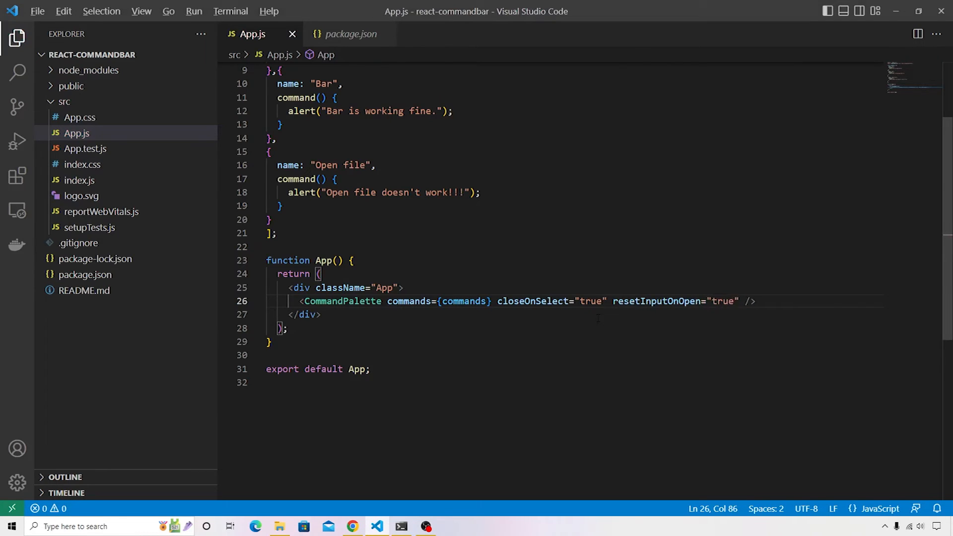
pyautogui.click(352, 526)
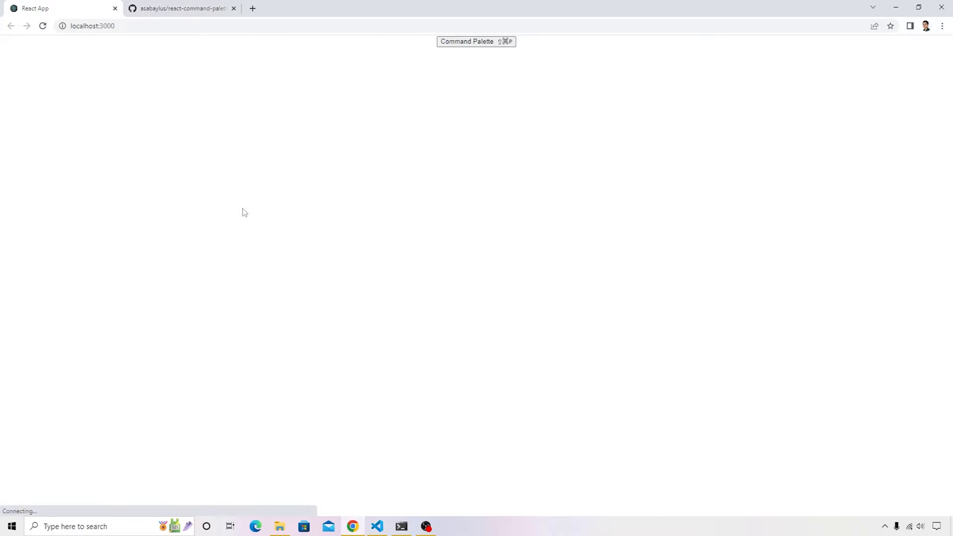
pyautogui.click(476, 42)
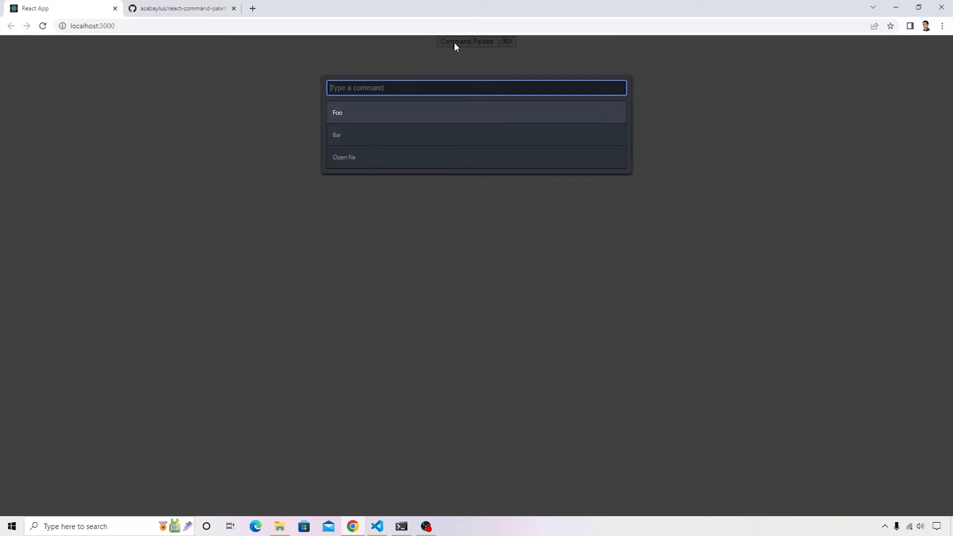
pyautogui.write('bar')
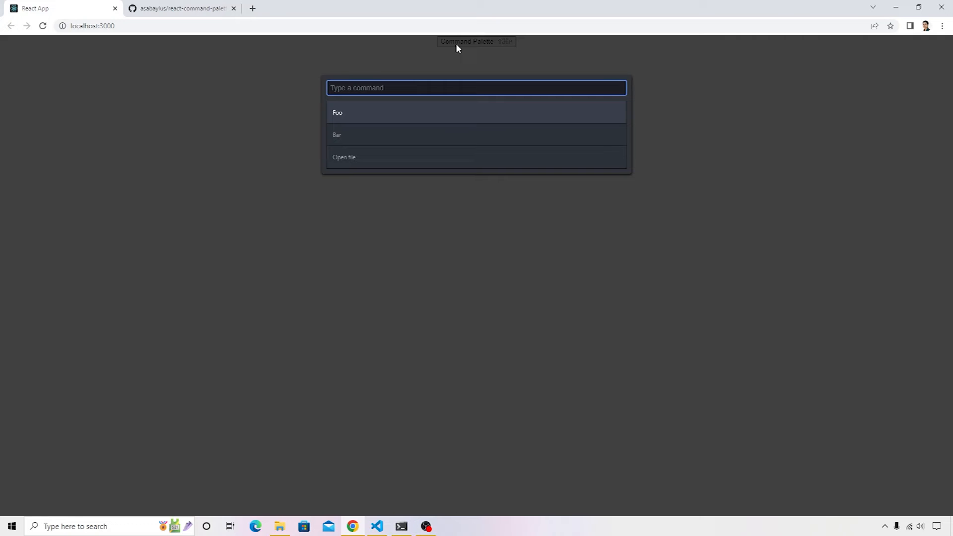
pyautogui.moveTo(424, 62)
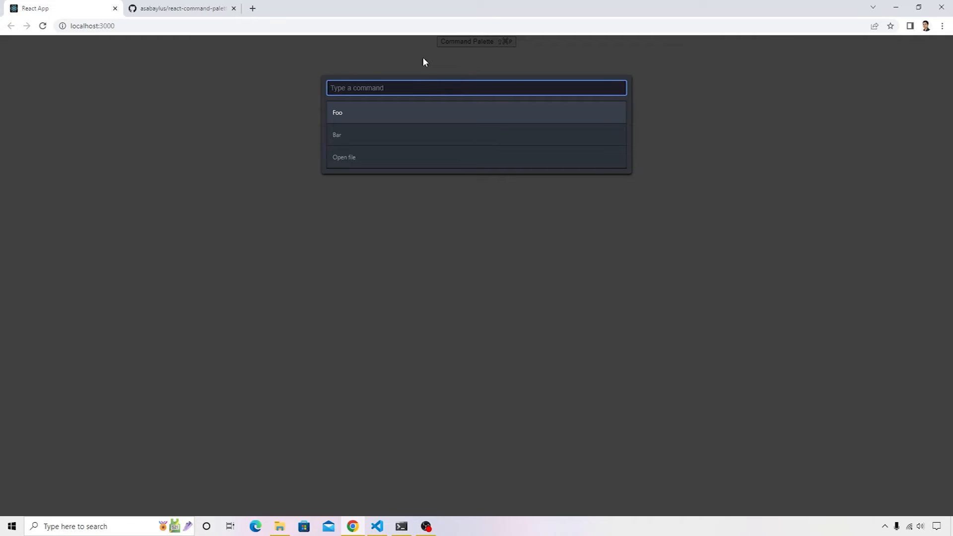
pyautogui.moveTo(290, 98)
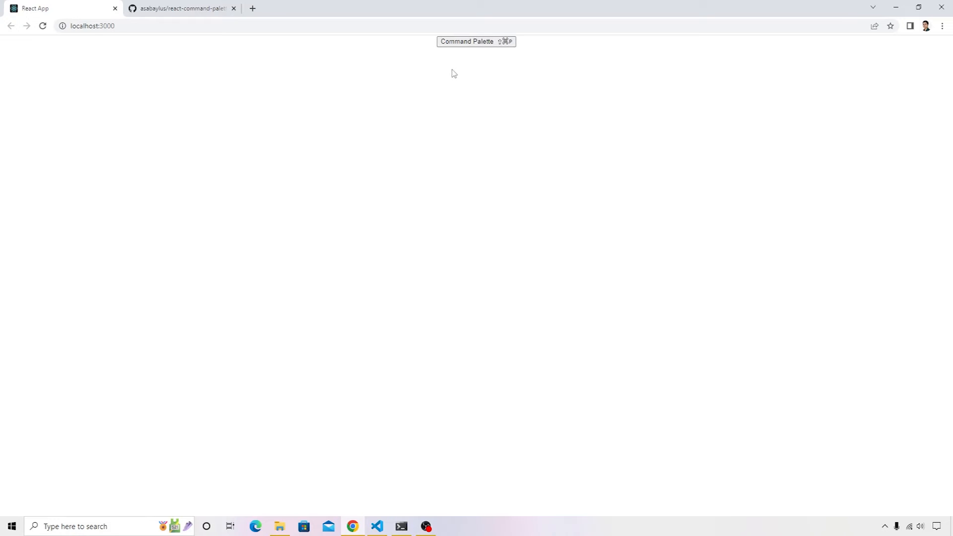
pyautogui.moveTo(481, 56)
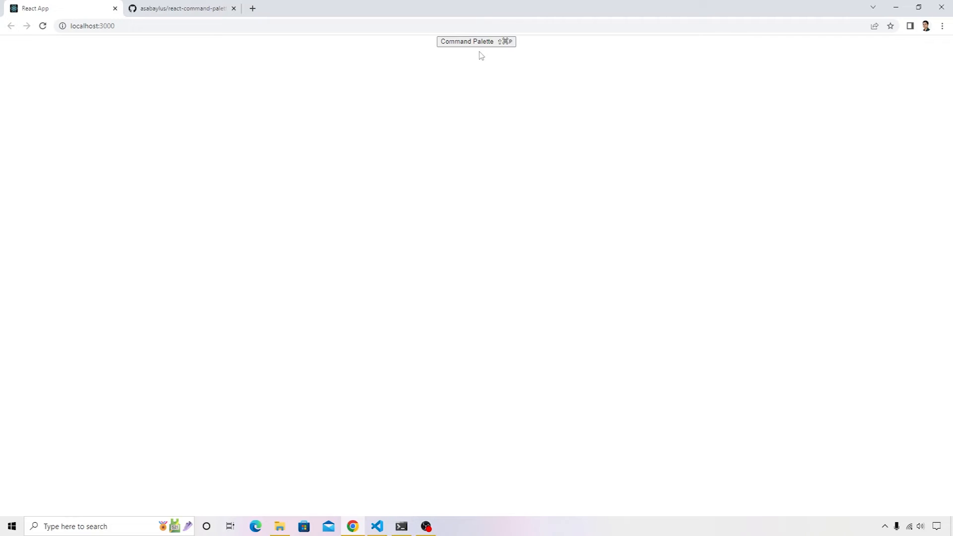
# Scroll the GitHub README down to the trigger prop section with its Click Me example
pyautogui.click(180, 8)
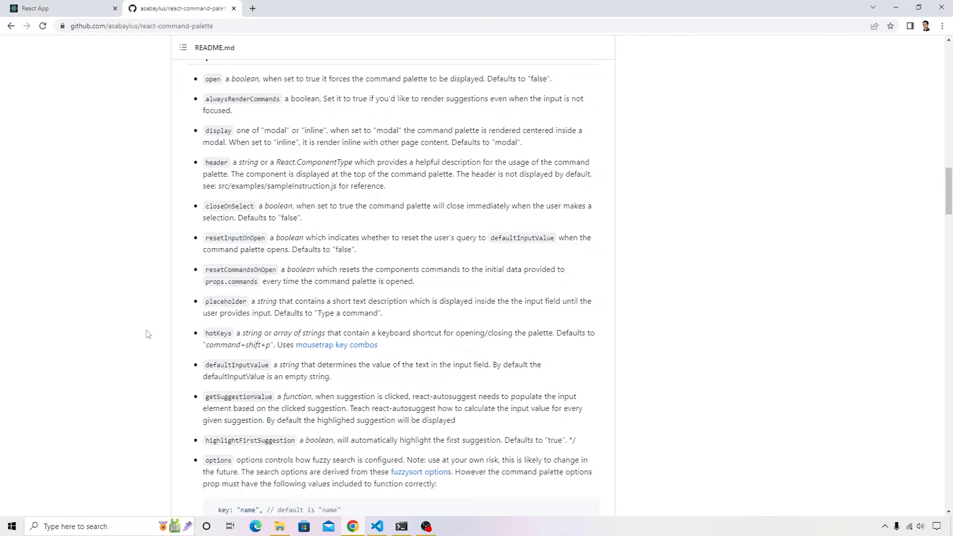
pyautogui.scroll(-3)
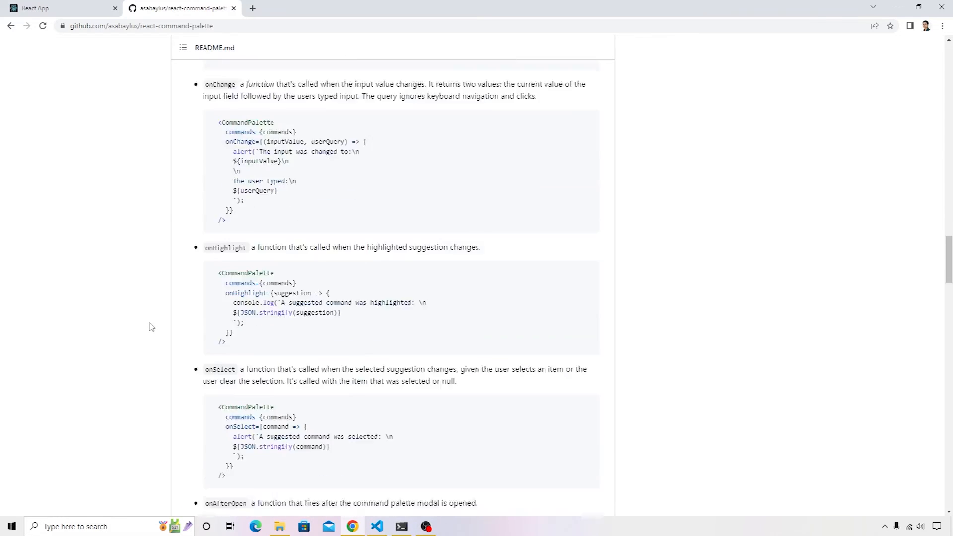
pyautogui.scroll(-3)
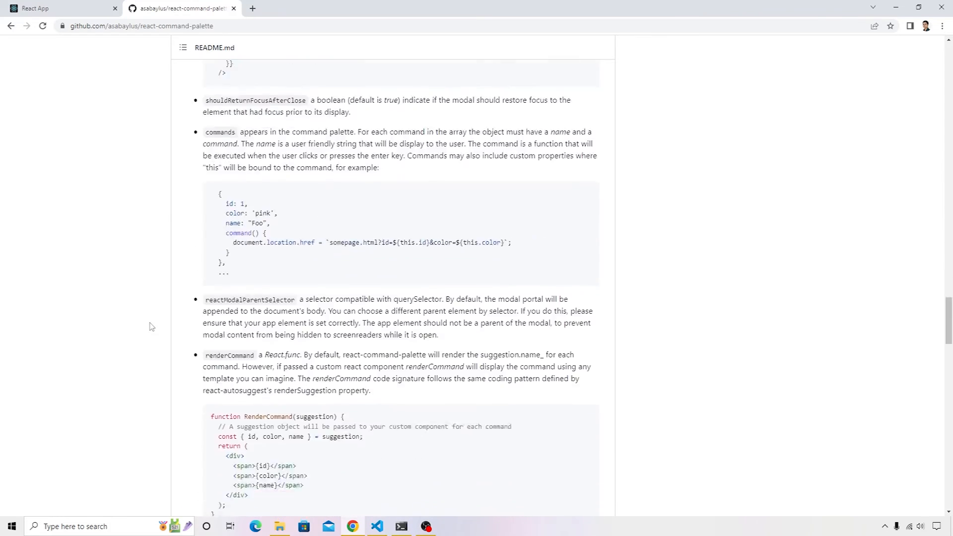
pyautogui.scroll(-3)
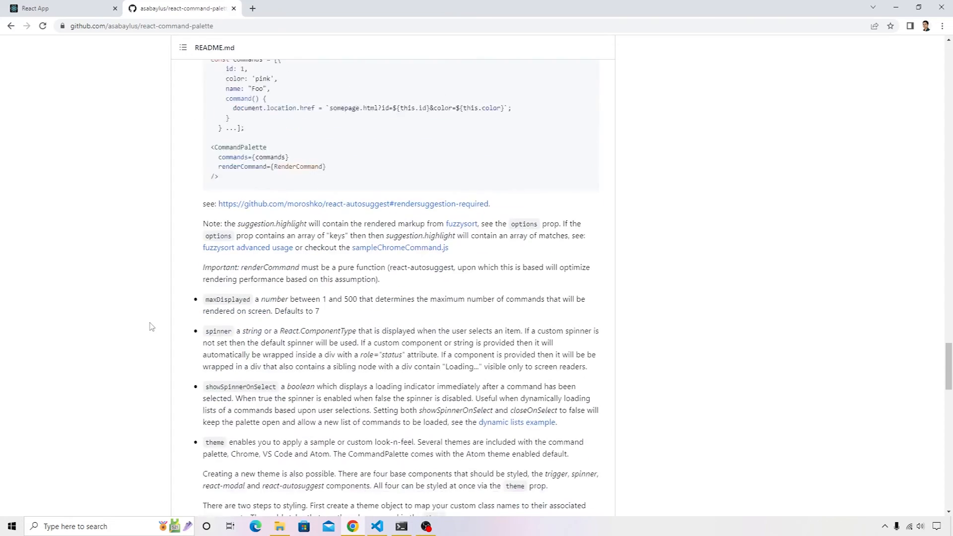
pyautogui.scroll(-3)
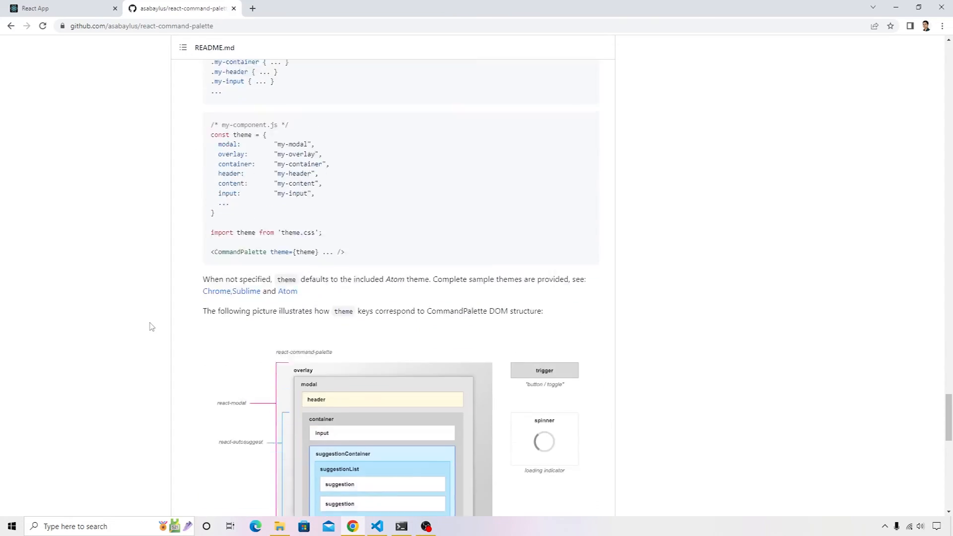
pyautogui.scroll(-3)
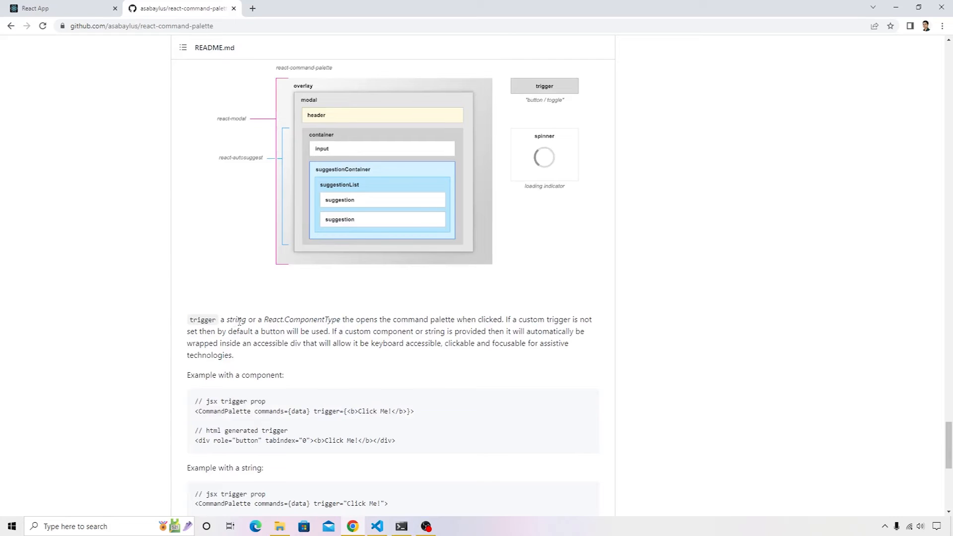
pyautogui.moveTo(300, 320)
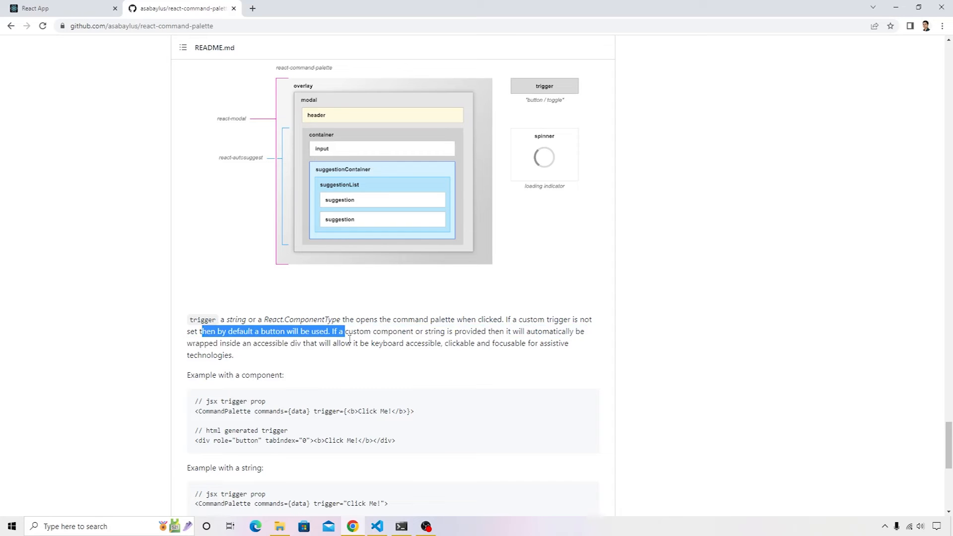
pyautogui.moveTo(415, 393)
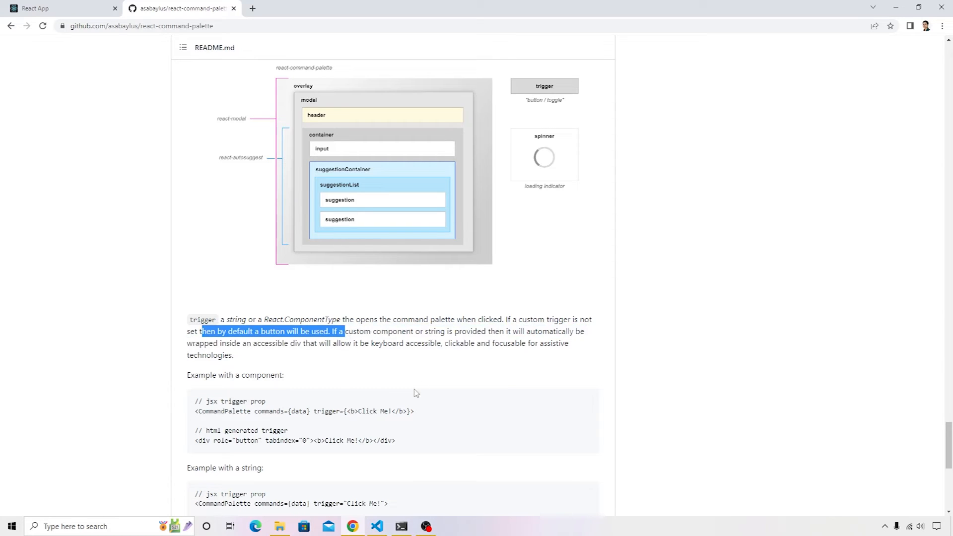
# Add trigger={<b>Click here</b>} to the CommandPalette tag in App.js and save
pyautogui.click(377, 526)
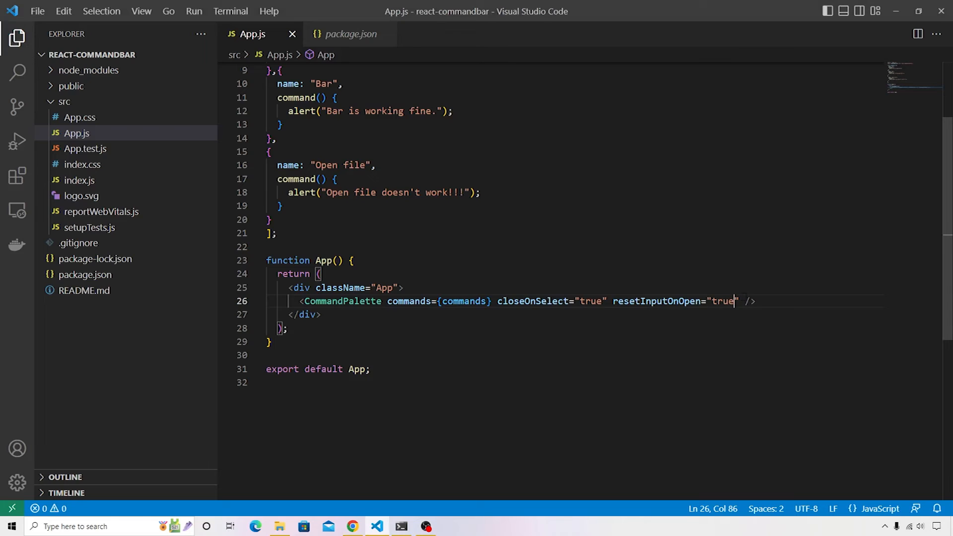
pyautogui.write('trigger={')
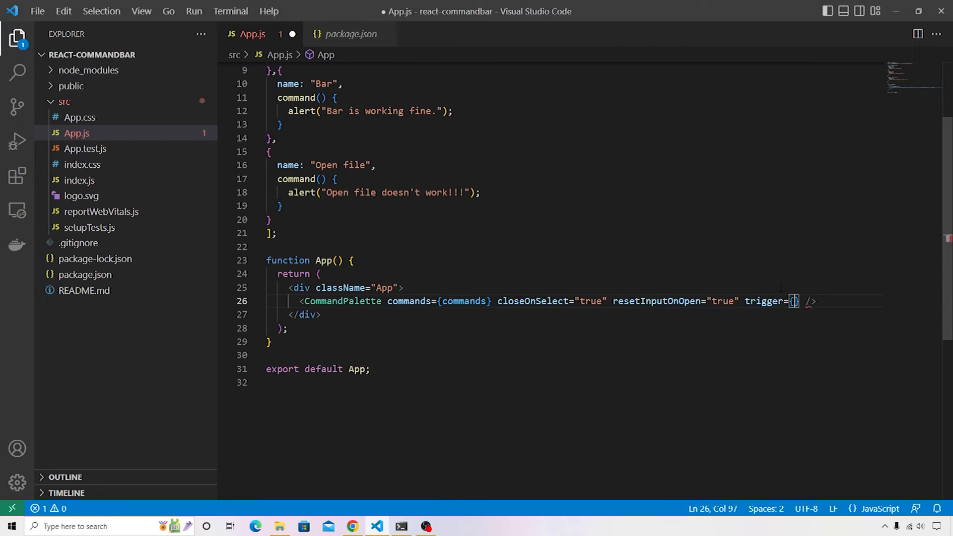
pyautogui.write('<b>C</b>')
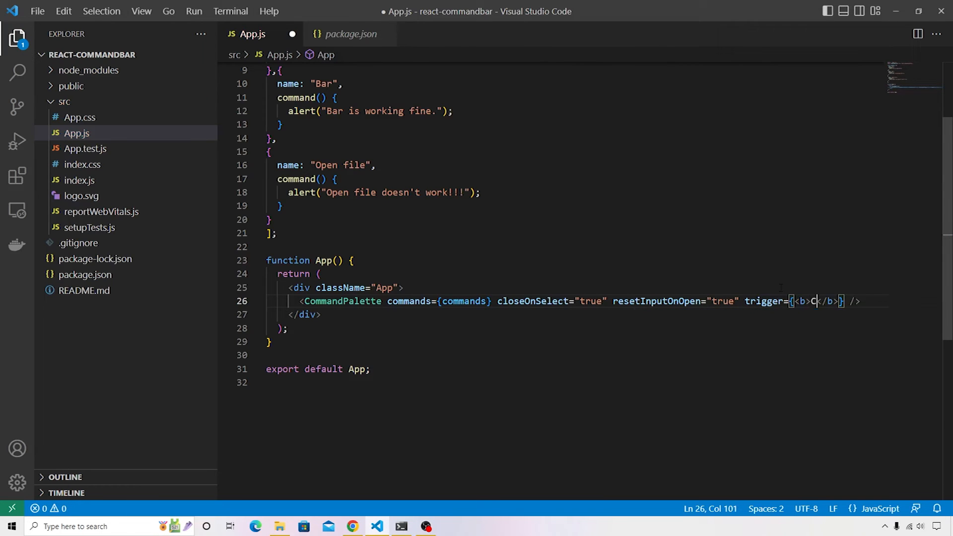
pyautogui.write('lick here')
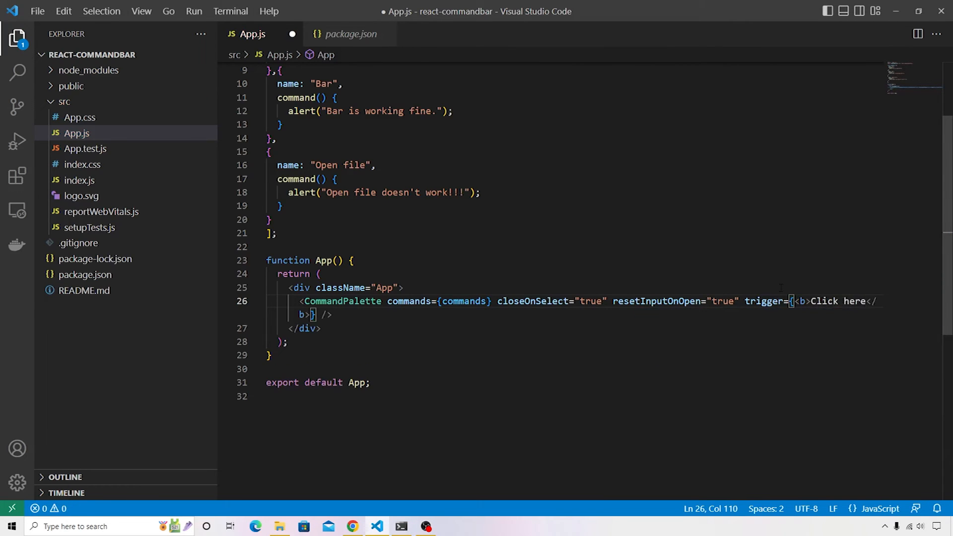
pyautogui.press('ctrl+s')
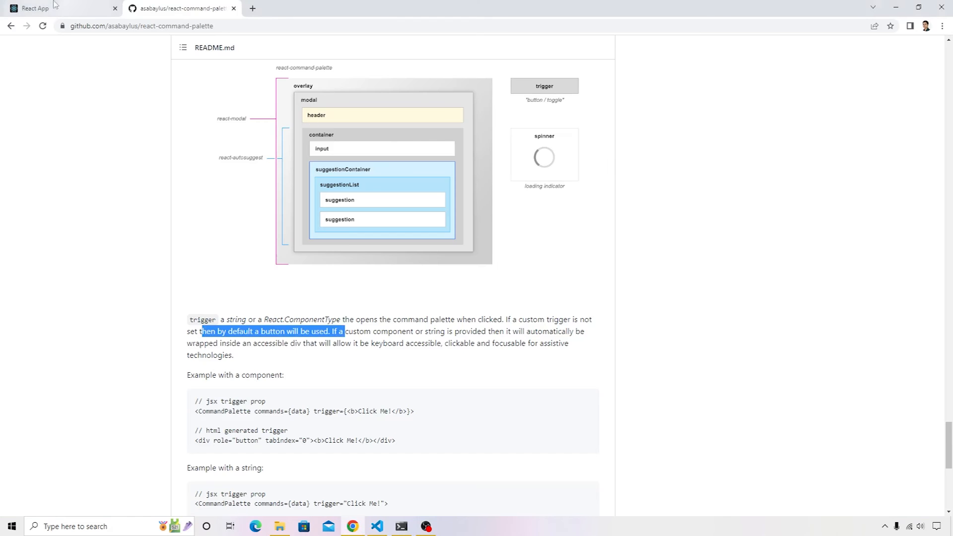
# Open the React app's palette via the bold Click here trigger, then return to the README
pyautogui.click(60, 8)
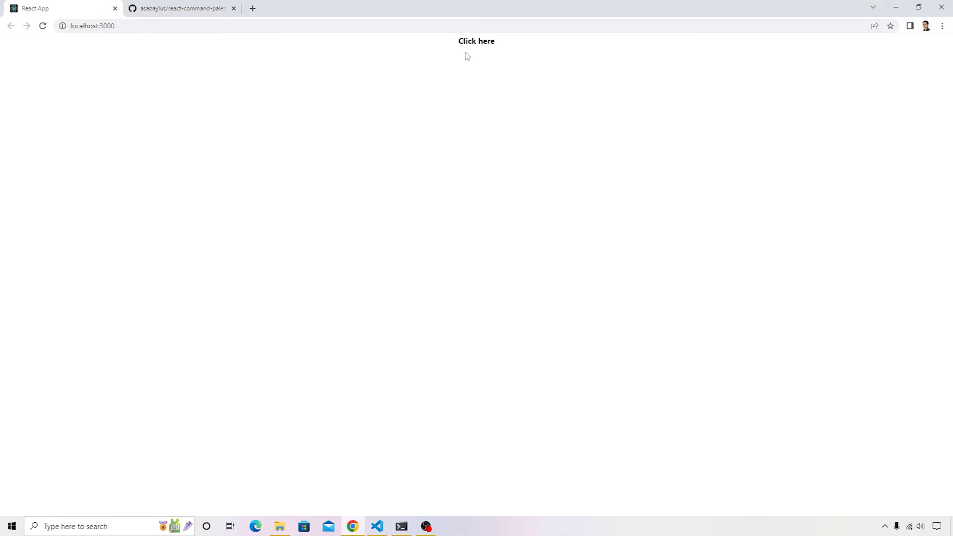
pyautogui.click(476, 41)
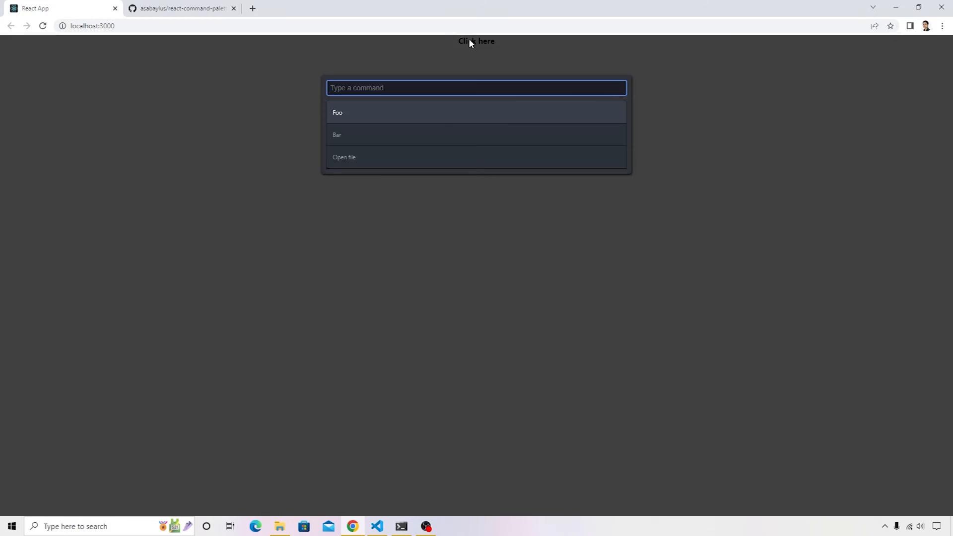
pyautogui.moveTo(452, 244)
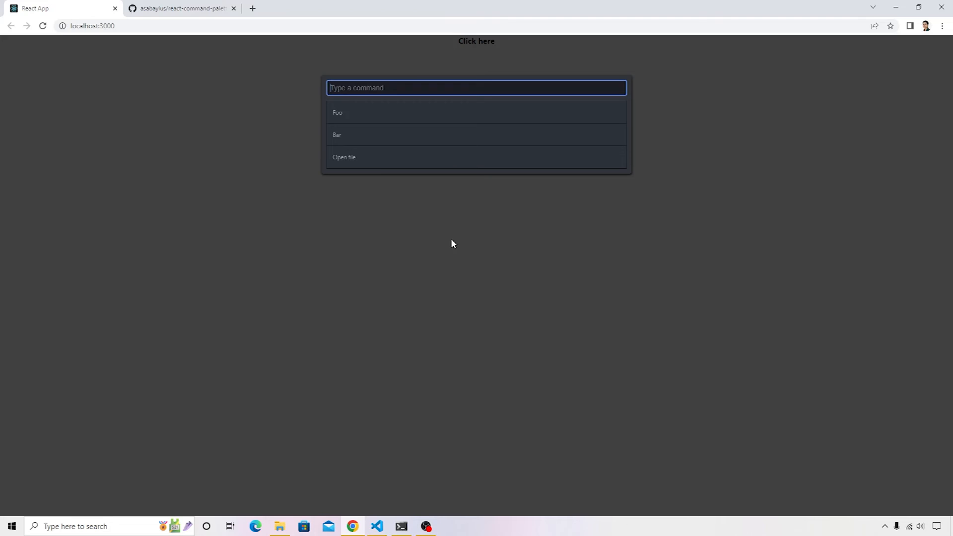
pyautogui.click(180, 8)
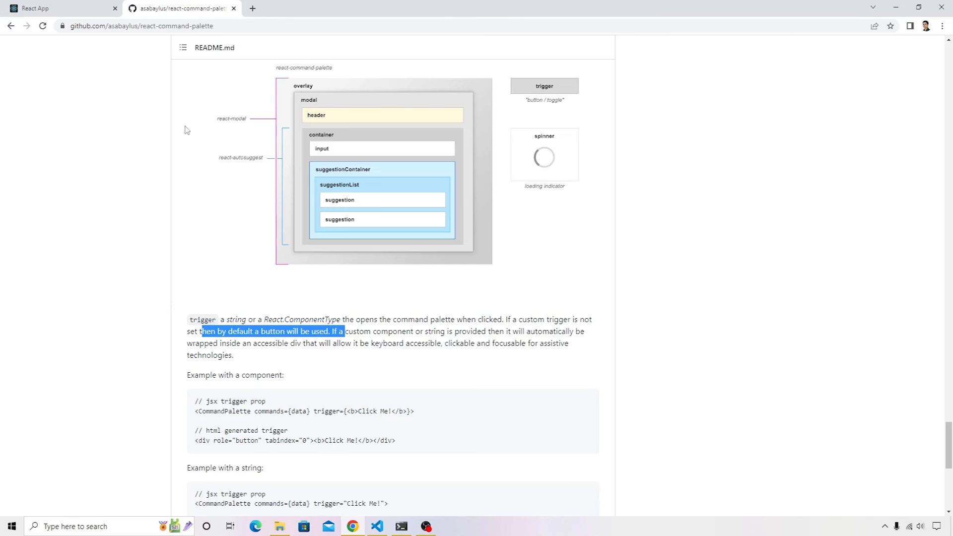
# Scroll the README to the hotKeys prop and its default command+shift+p
pyautogui.scroll(-3)
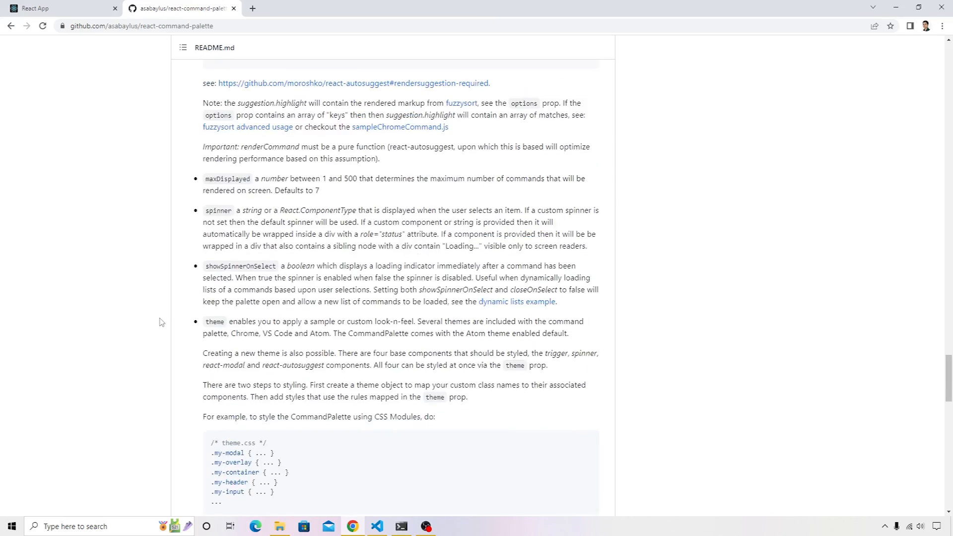
pyautogui.scroll(3)
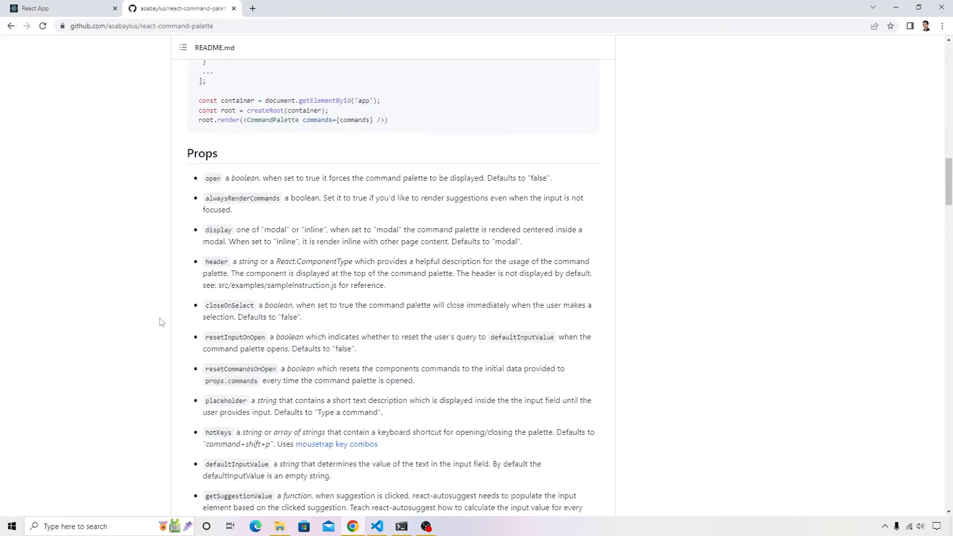
pyautogui.scroll(-3)
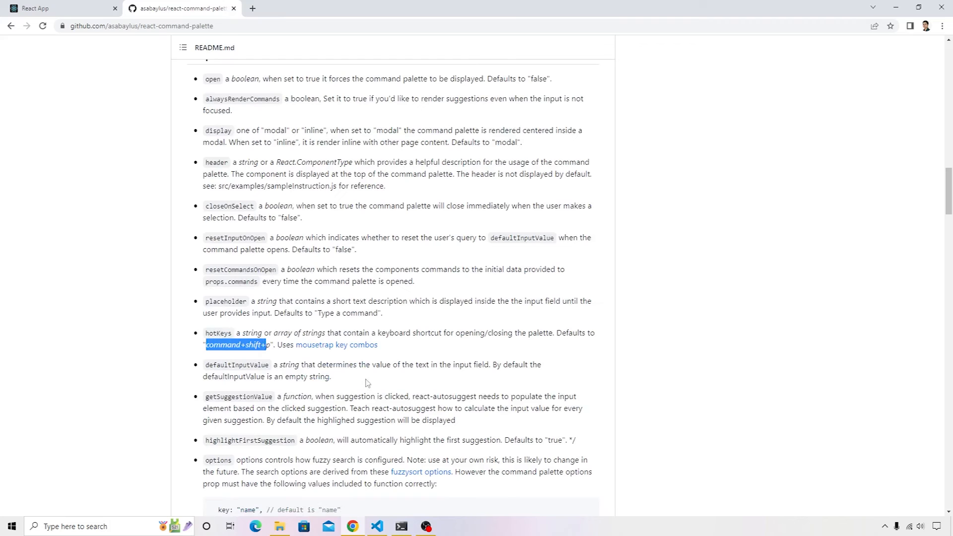
pyautogui.moveTo(380, 526)
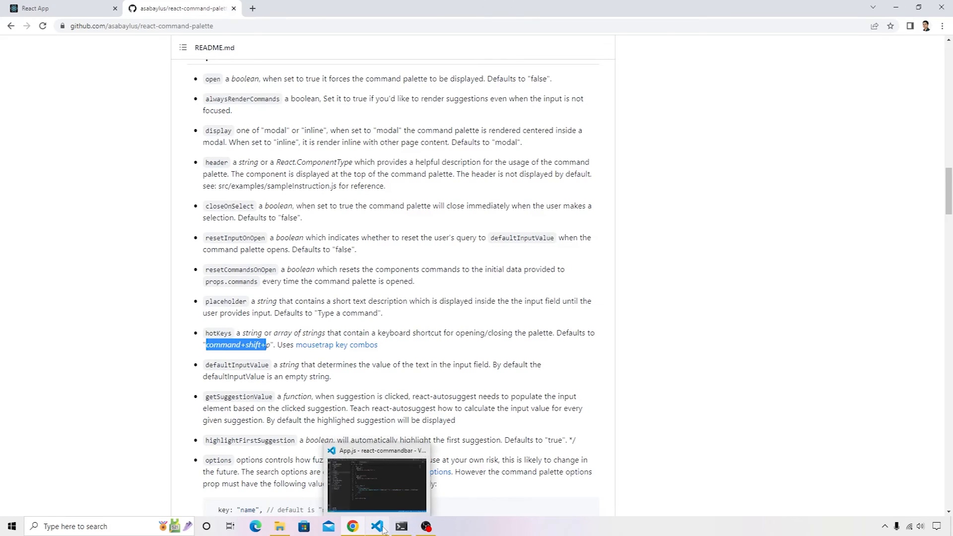
# Add hotKeys={hotKeys} to the CommandPalette tag in App.js
pyautogui.click(377, 480)
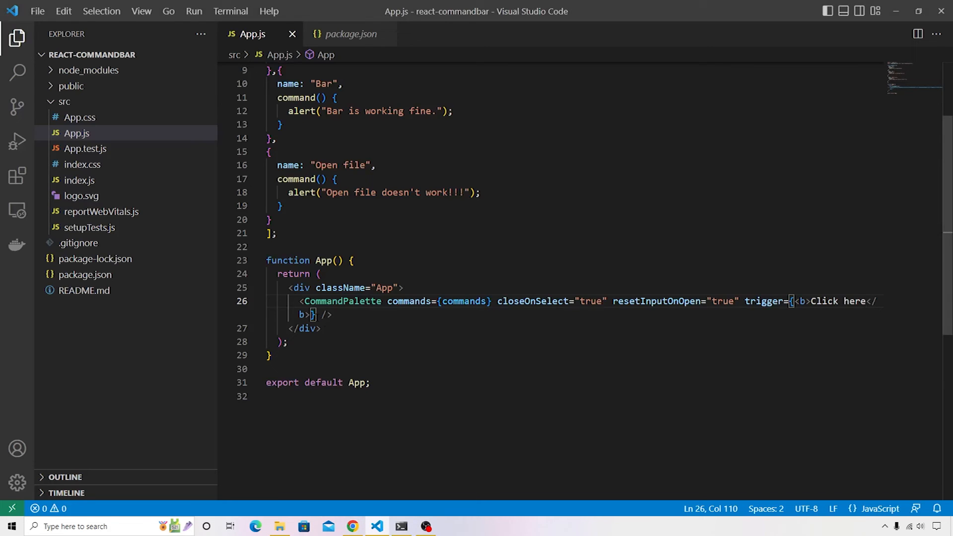
pyautogui.write('host')
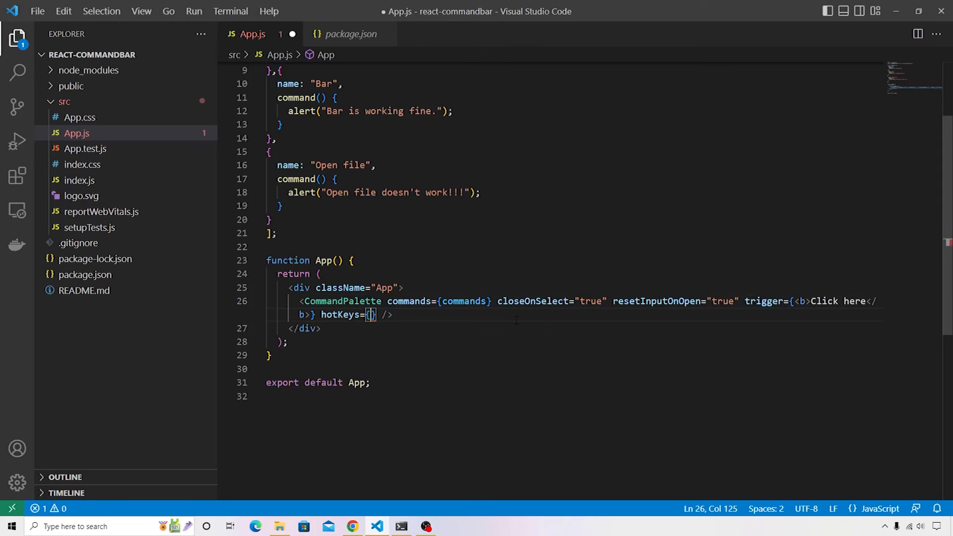
pyautogui.write('hotKeys')
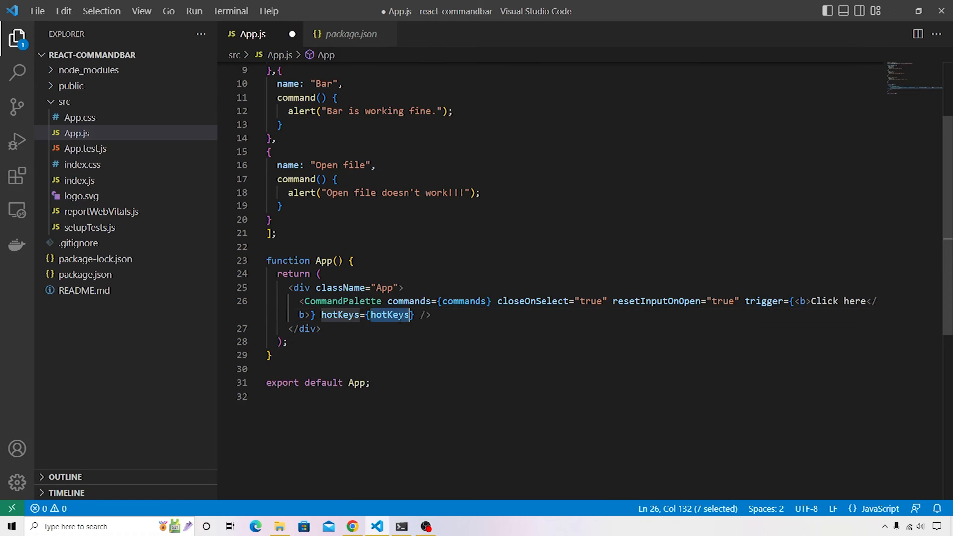
# Declare const hotKeys = "" below the imports in App.js
pyautogui.scroll(3)
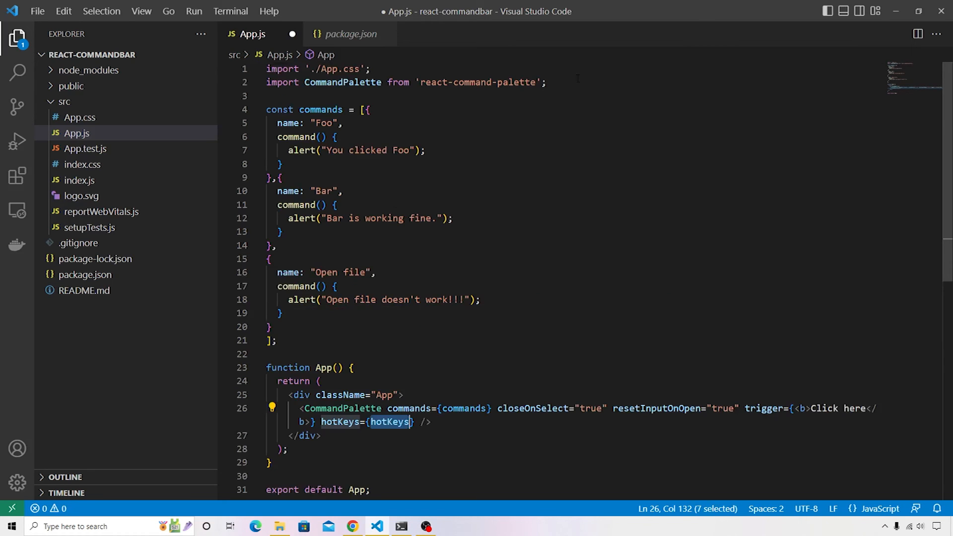
pyautogui.write('const hotKeys')
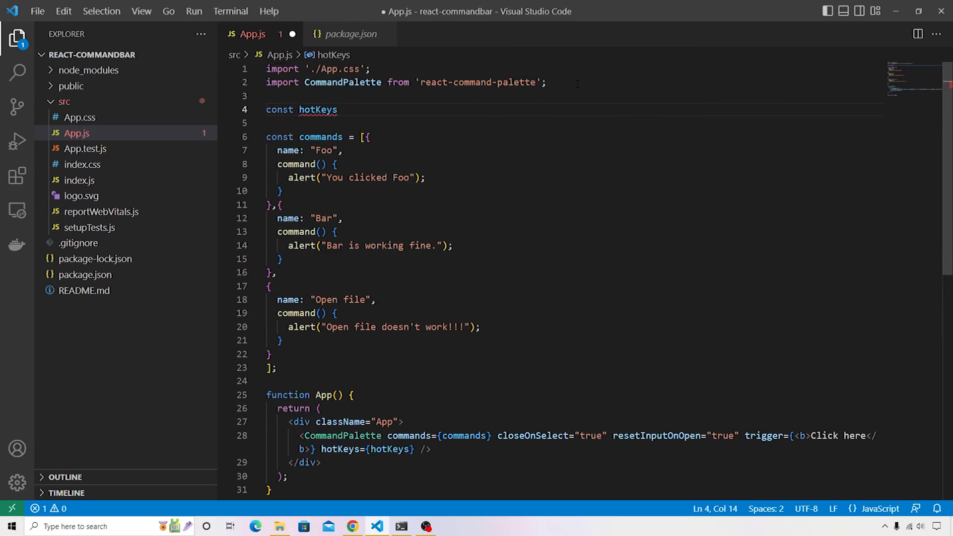
pyautogui.write('= ""')
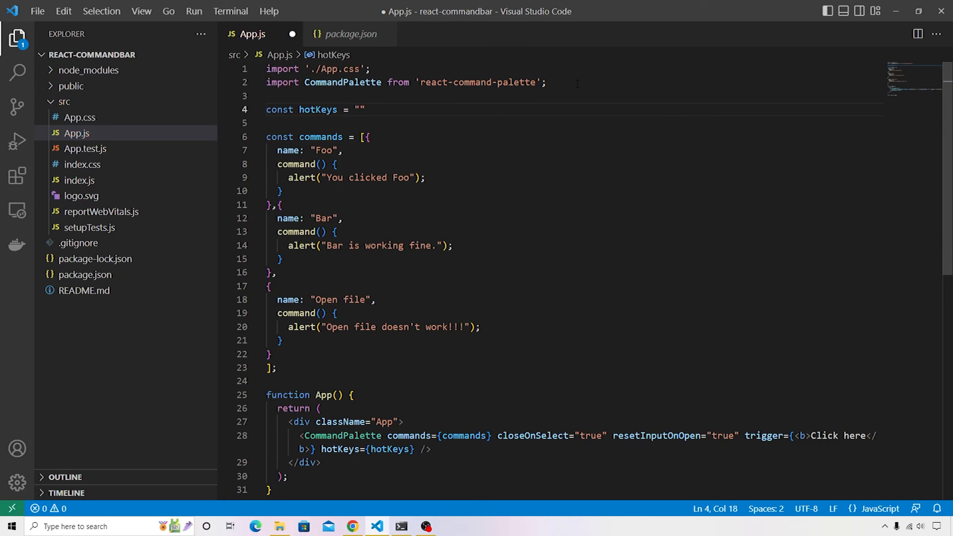
pyautogui.write('/;')
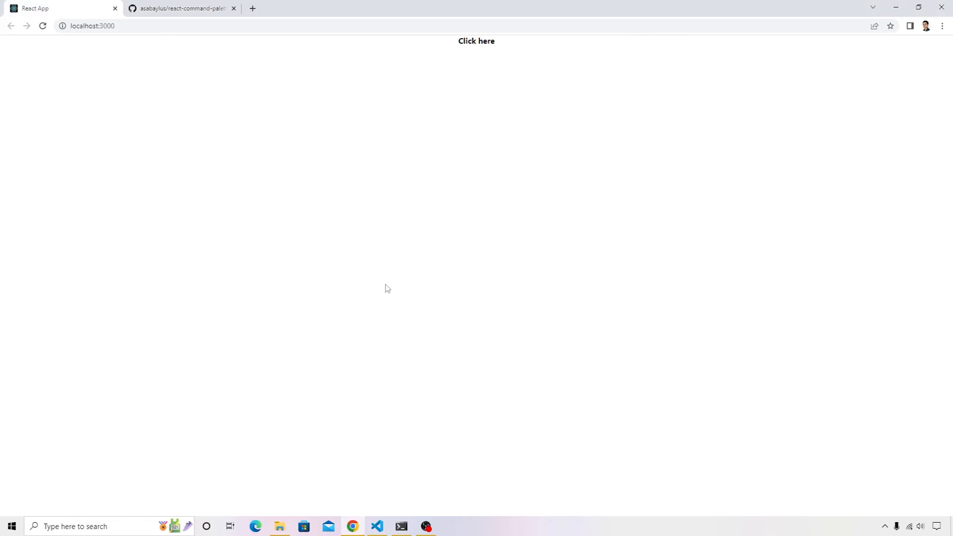
# Bring up the palette listing Foo, Bar and Open file, then return to the README
pyautogui.click(477, 41)
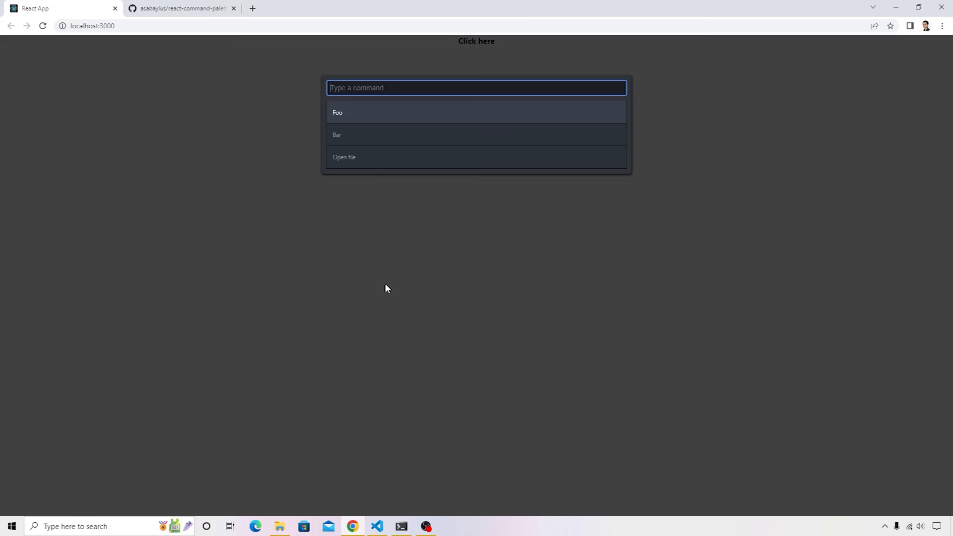
pyautogui.click(179, 8)
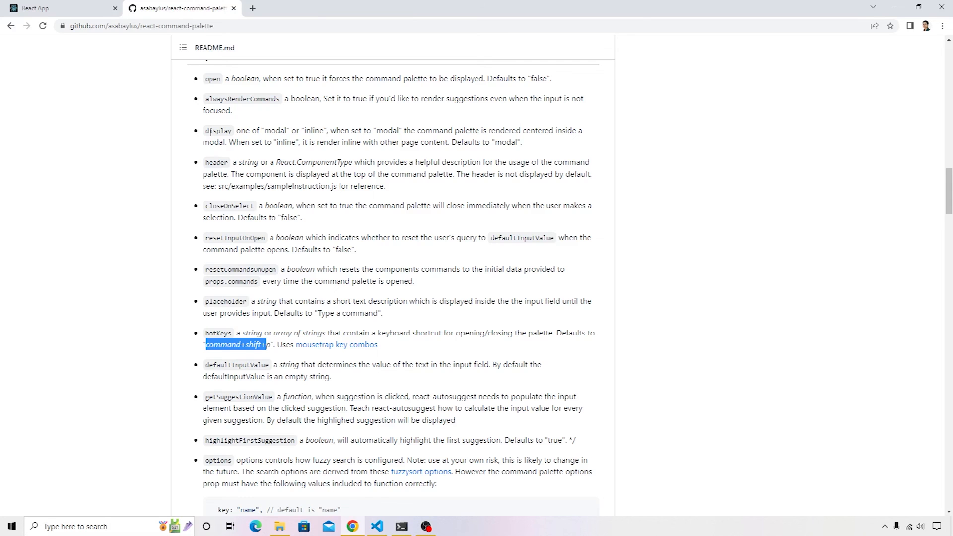
# Page through the README's later props, then return to the React App tab
pyautogui.scroll(-3)
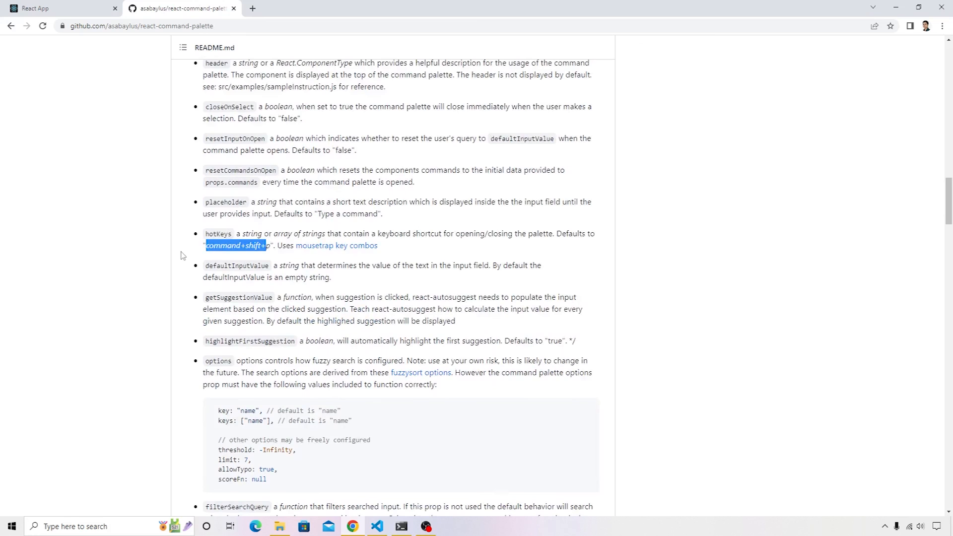
pyautogui.scroll(-3)
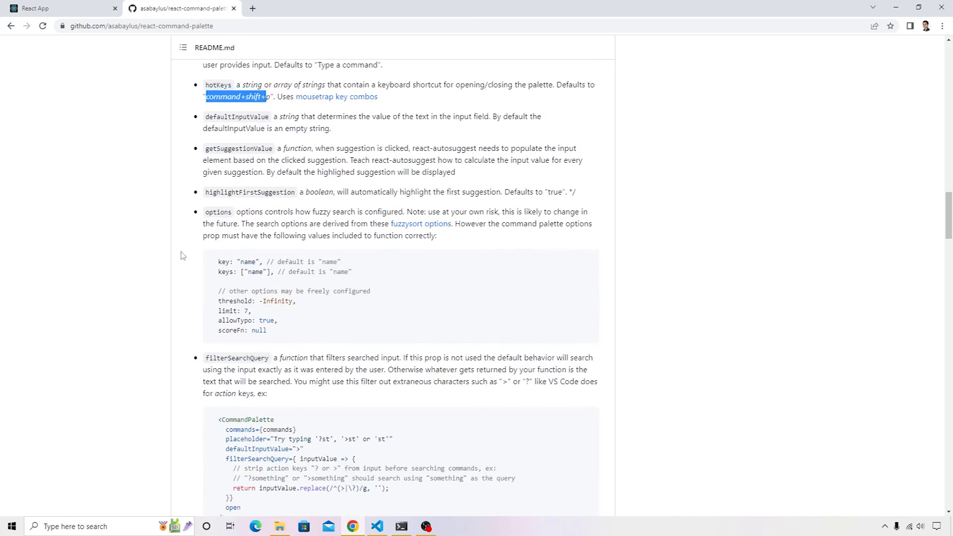
pyautogui.scroll(-3)
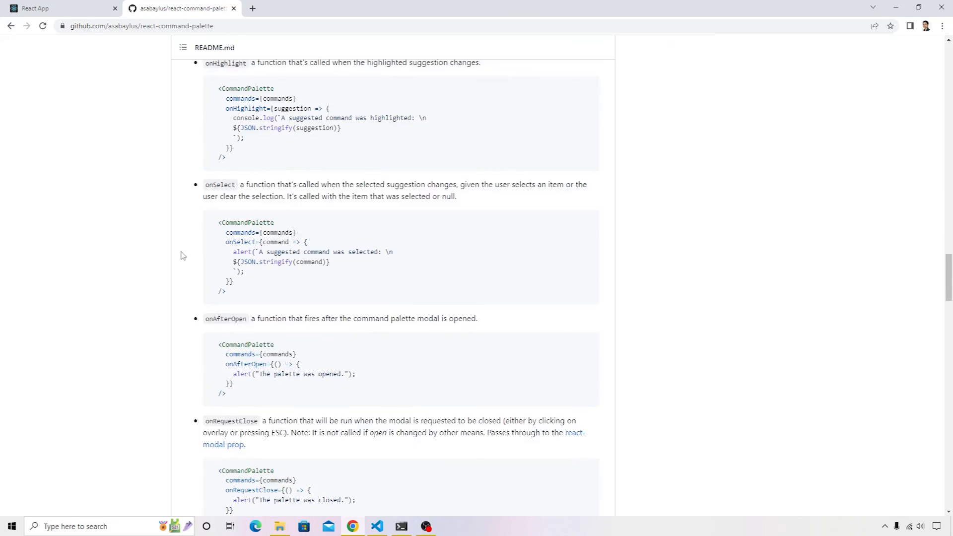
pyautogui.scroll(-3)
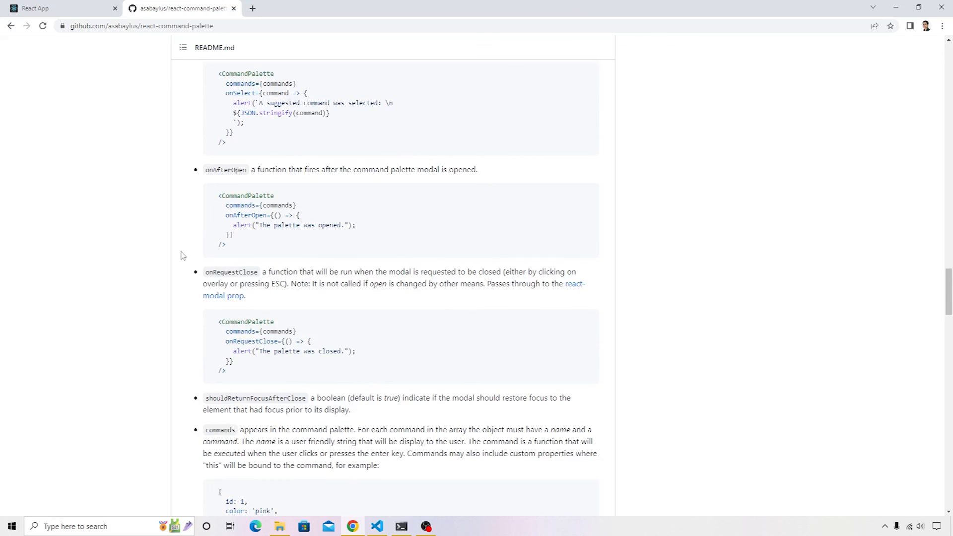
pyautogui.scroll(-3)
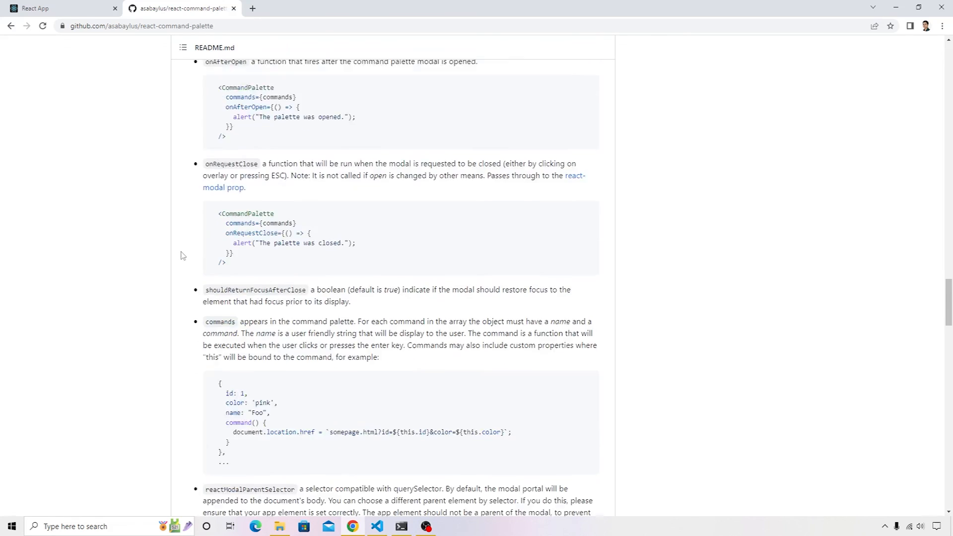
pyautogui.scroll(-3)
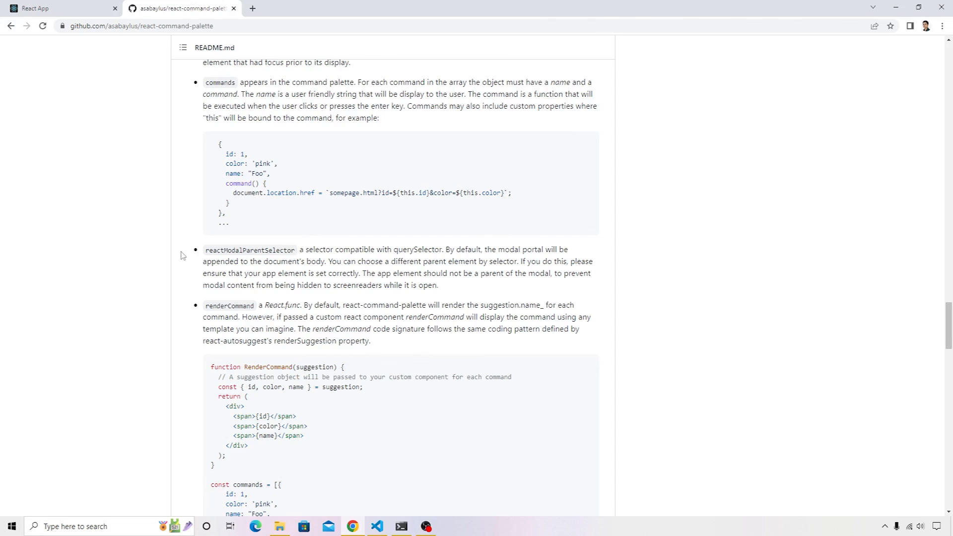
pyautogui.scroll(-3)
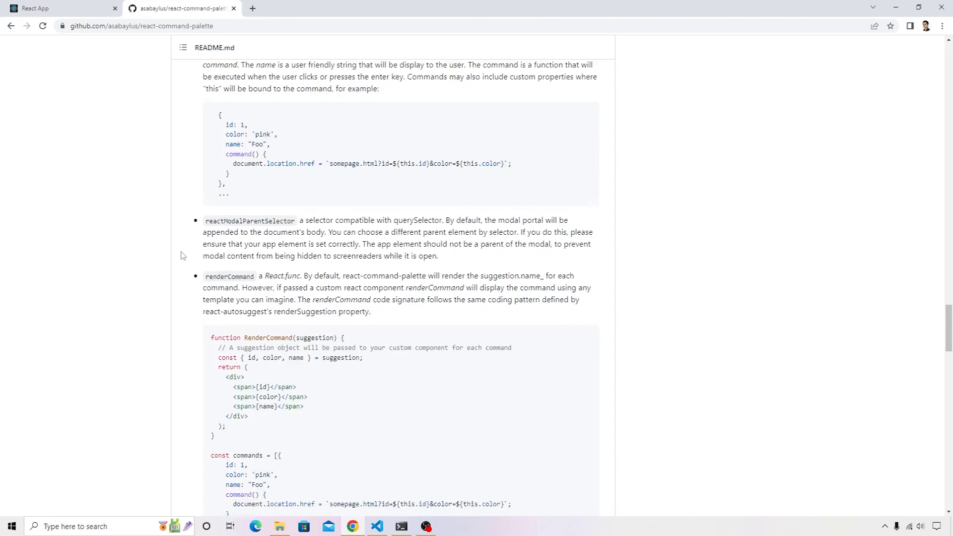
pyautogui.scroll(-3)
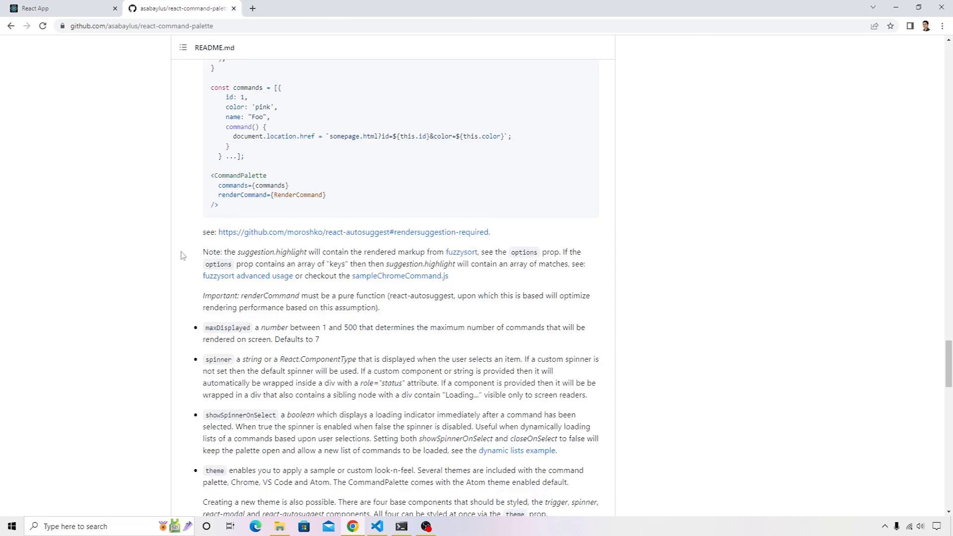
pyautogui.click(60, 8)
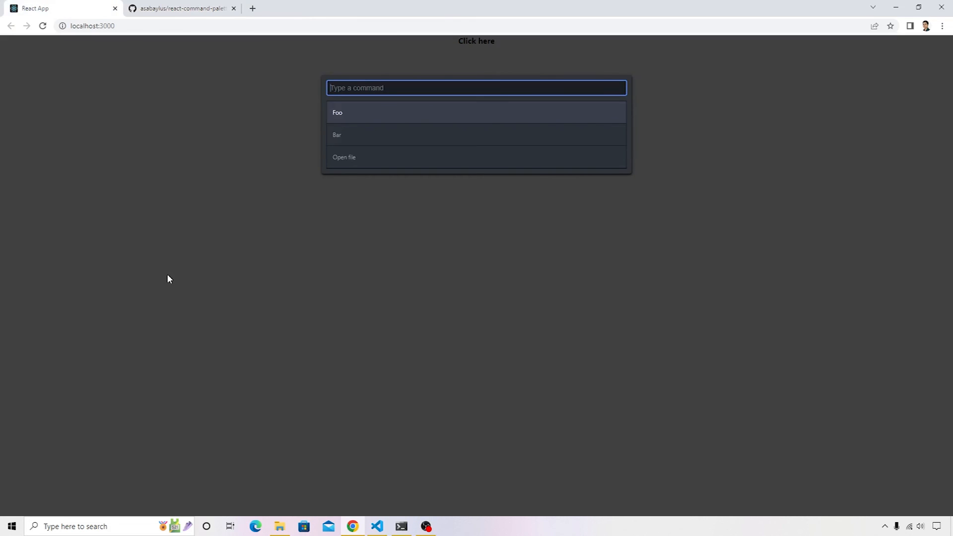